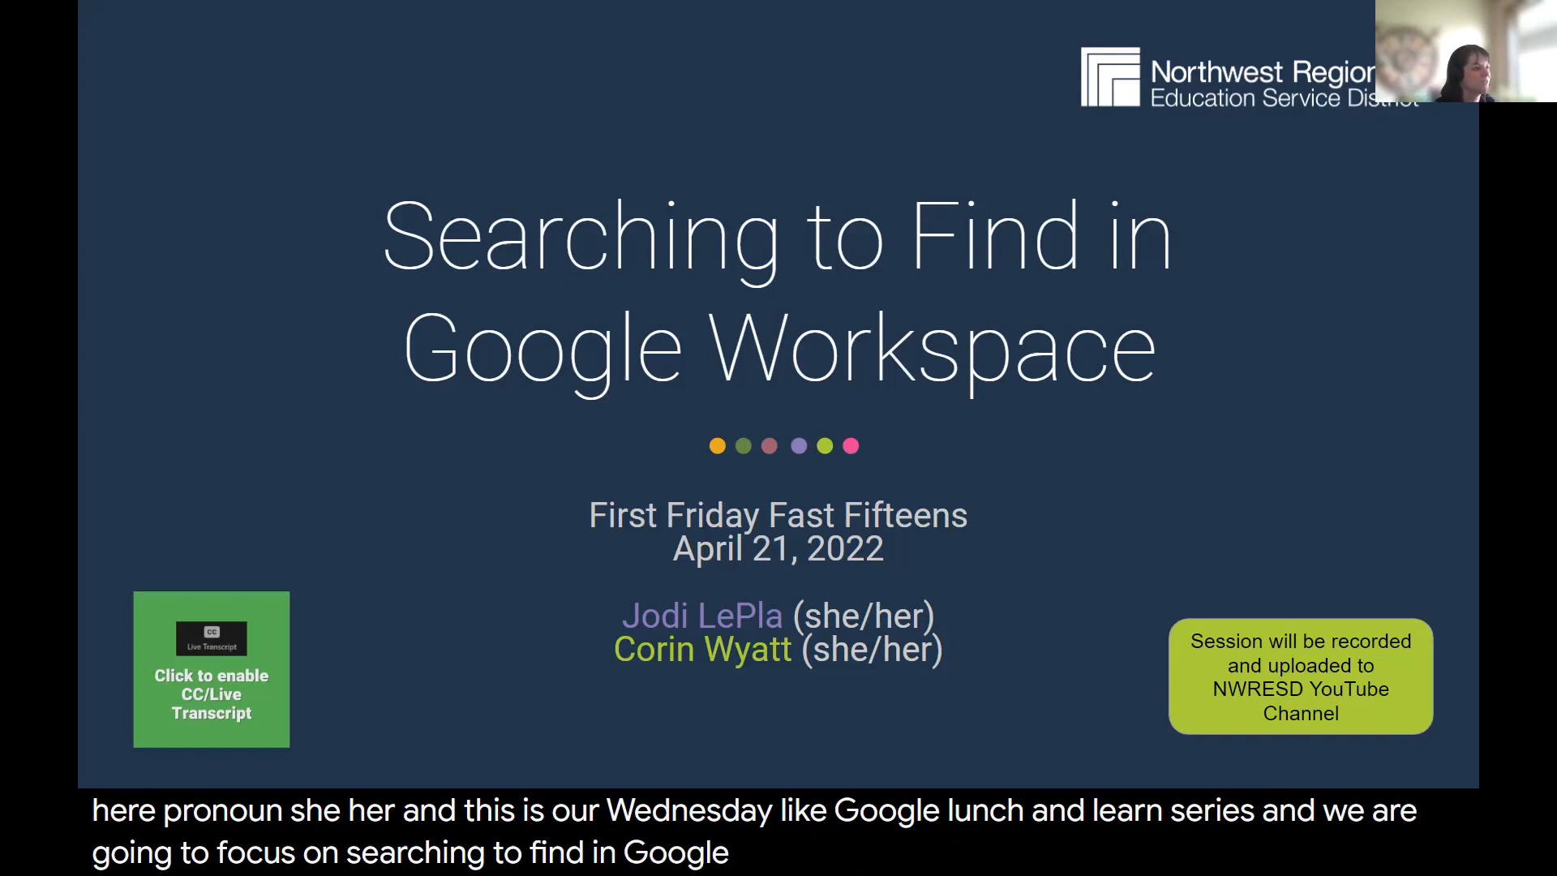
# - Advance from the Searching to Find title slide to the 'First Stop' Drive Priority slide
pyautogui.click(89, 759)
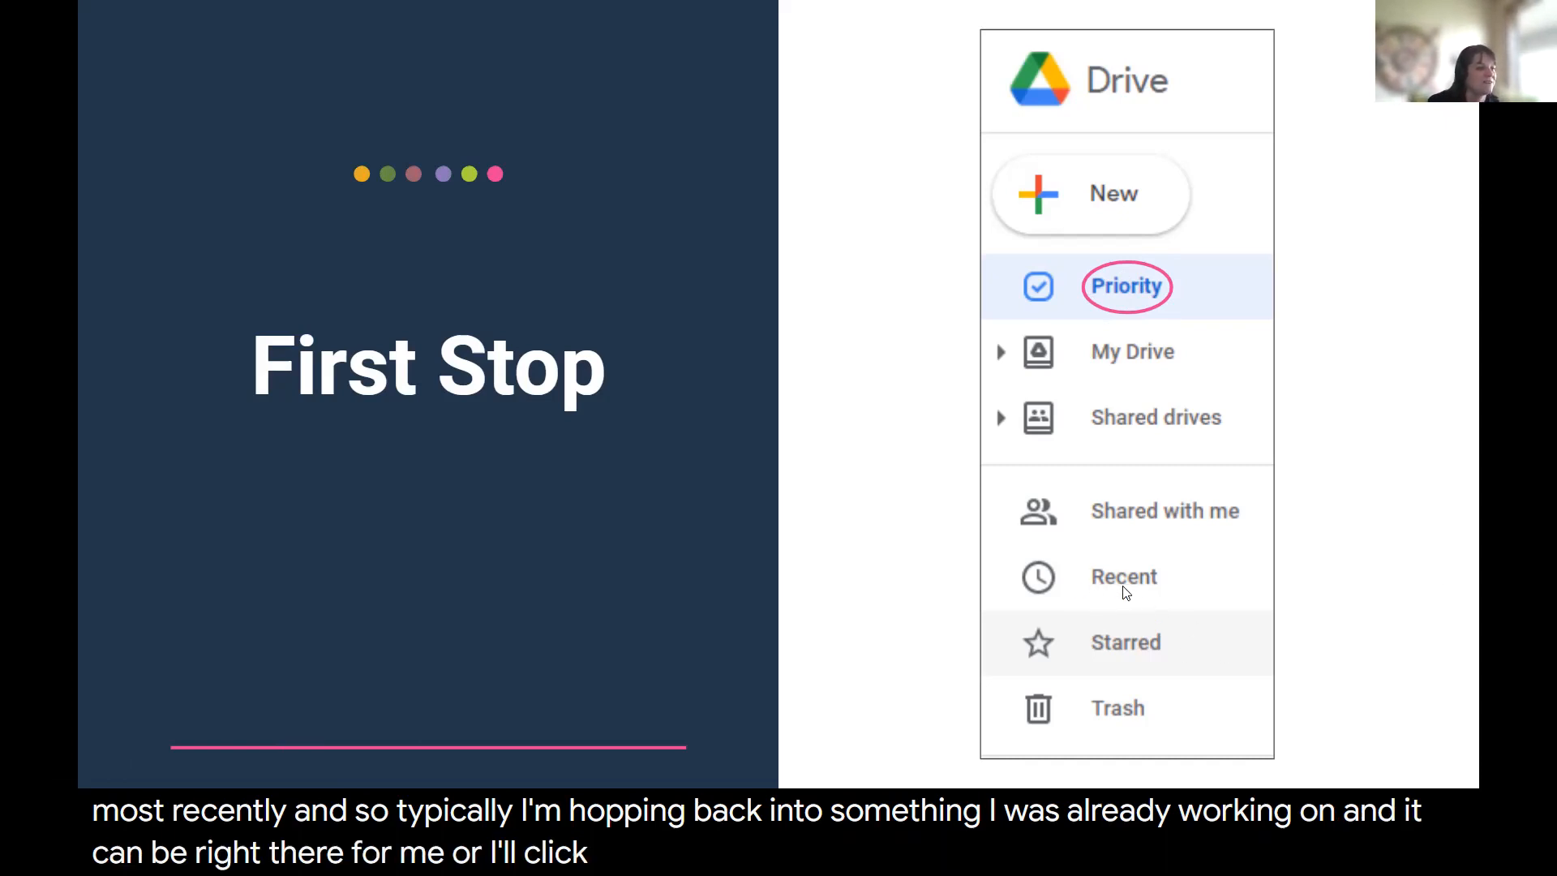
pyautogui.moveTo(1391, 614)
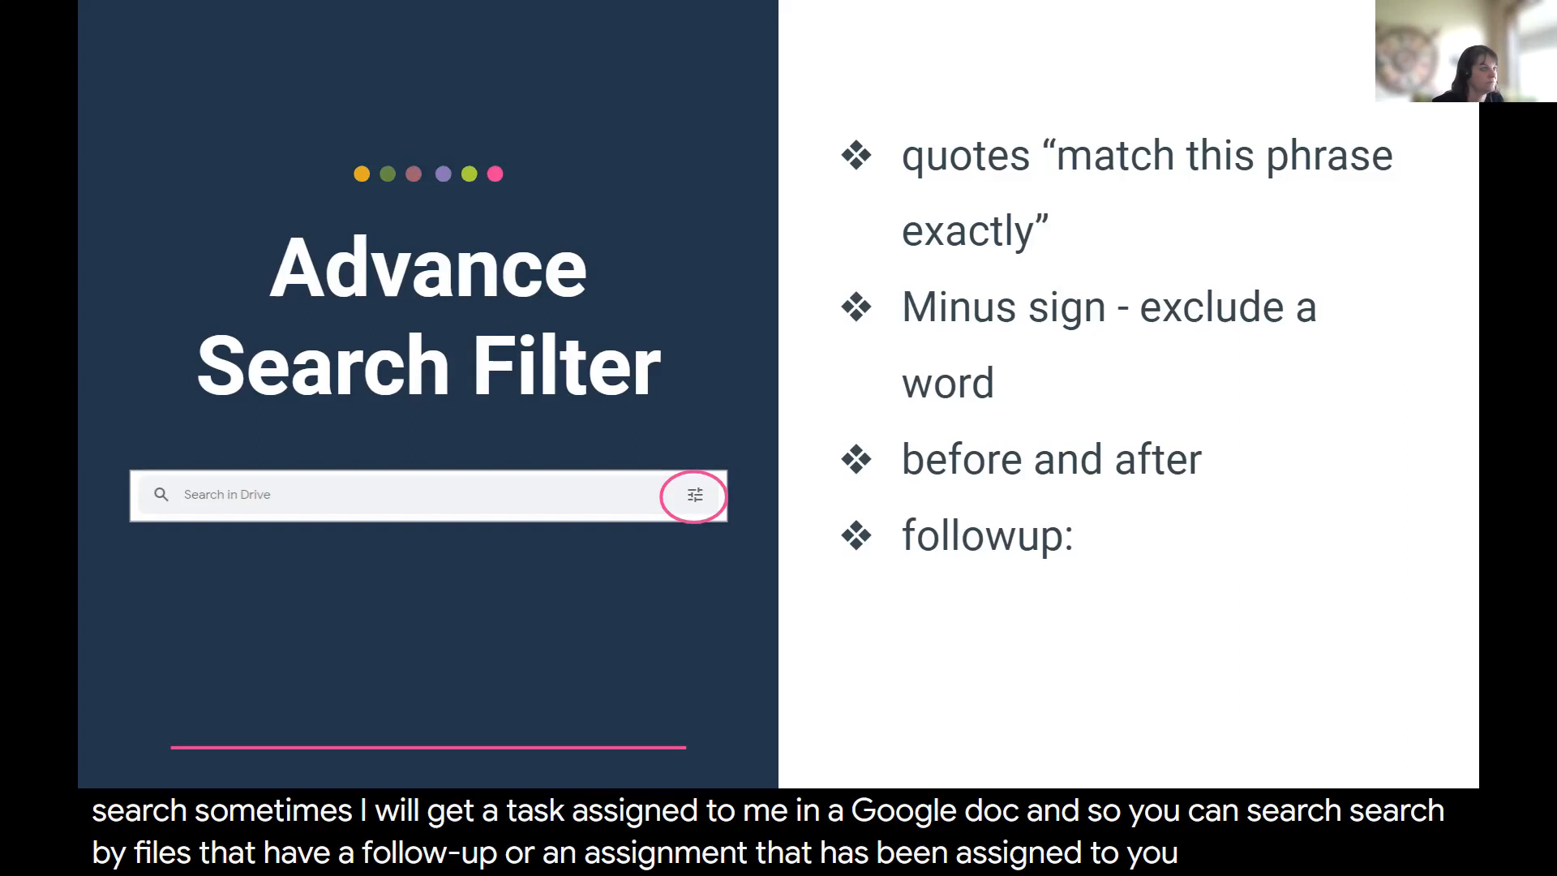
# - Advance to the slide showing Drive's advanced search panel with type, owner and date fields
pyautogui.click(693, 495)
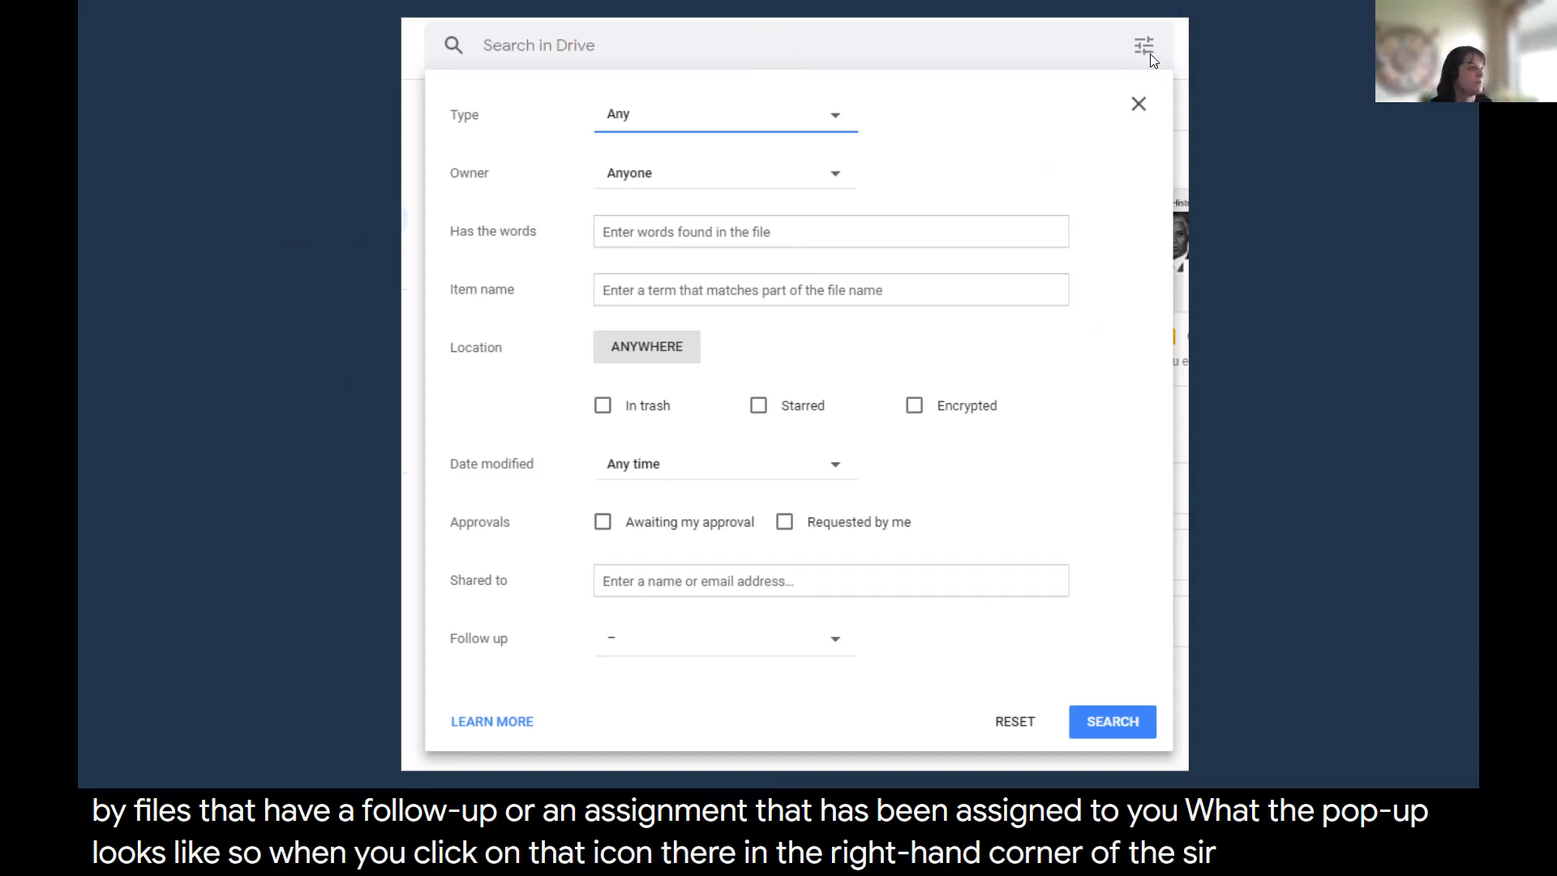
pyautogui.moveTo(831, 132)
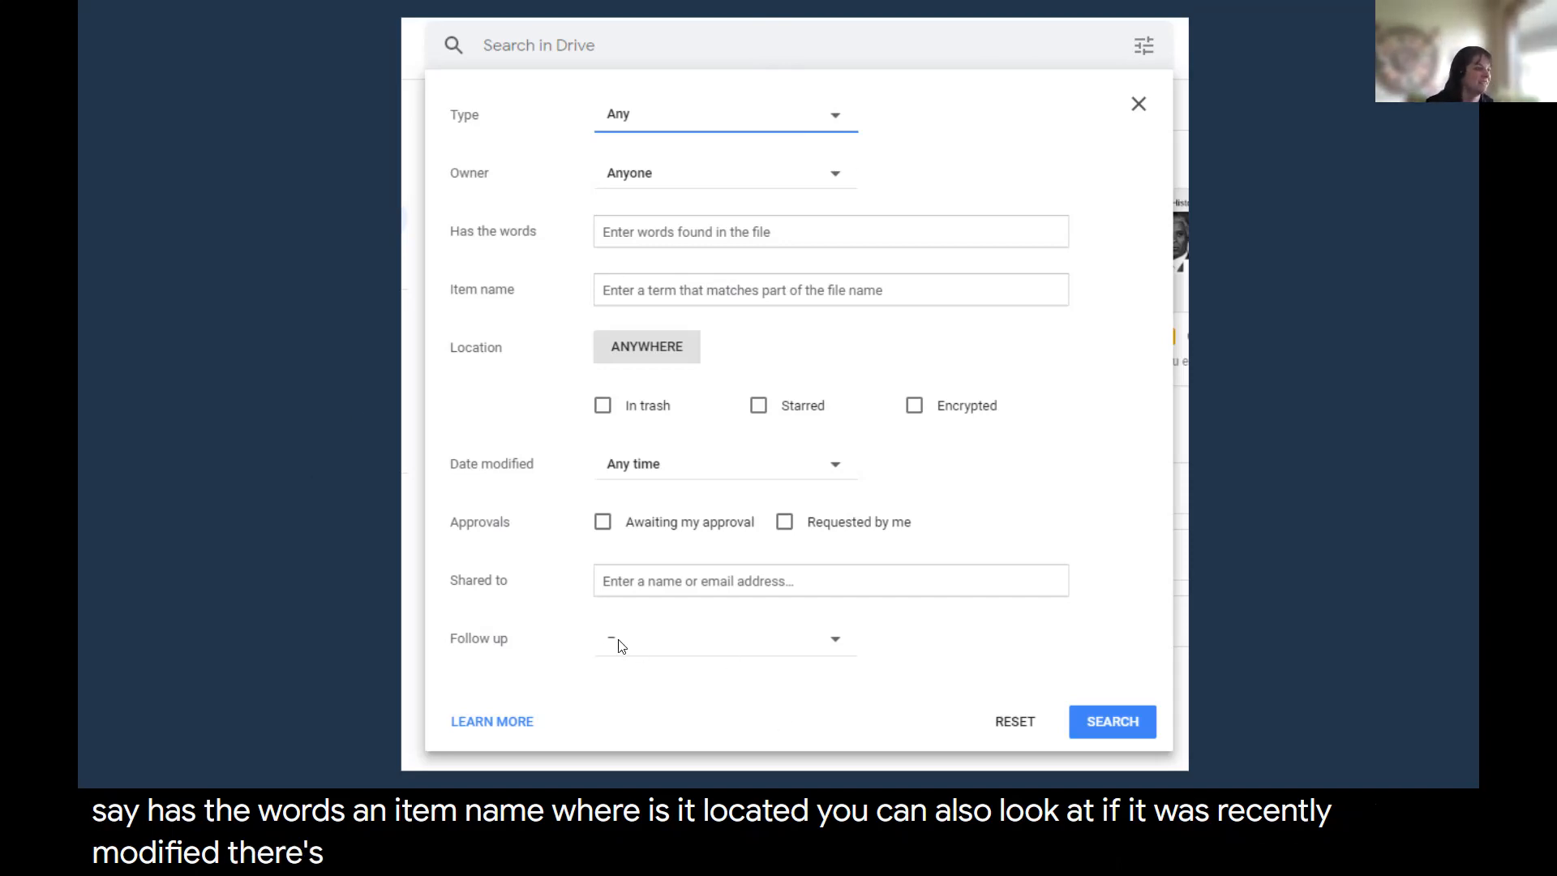
pyautogui.moveTo(1031, 761)
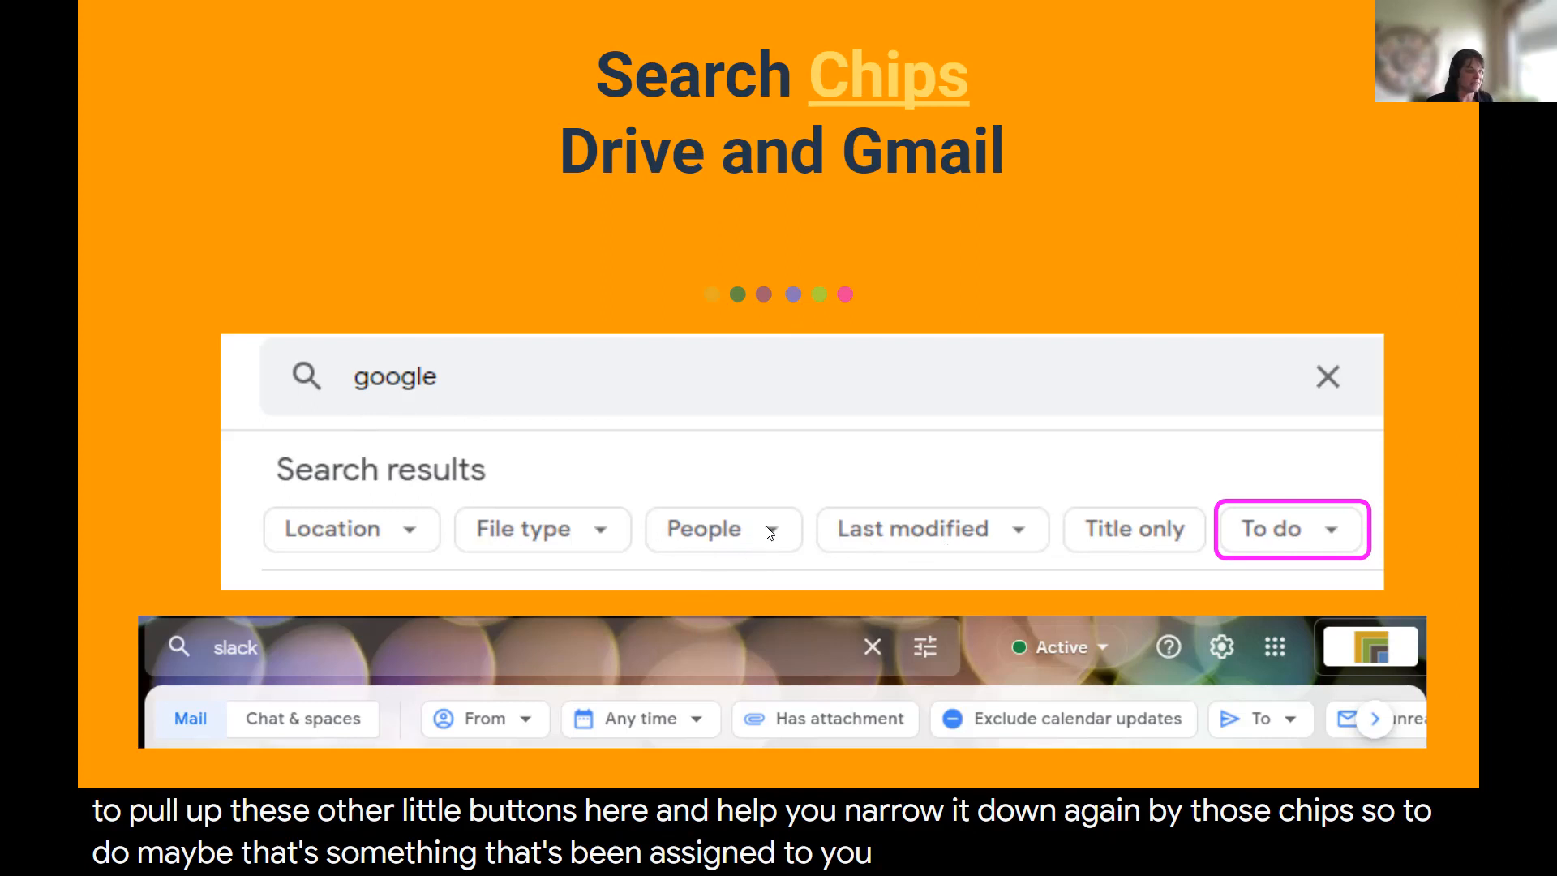
pyautogui.moveTo(770, 536)
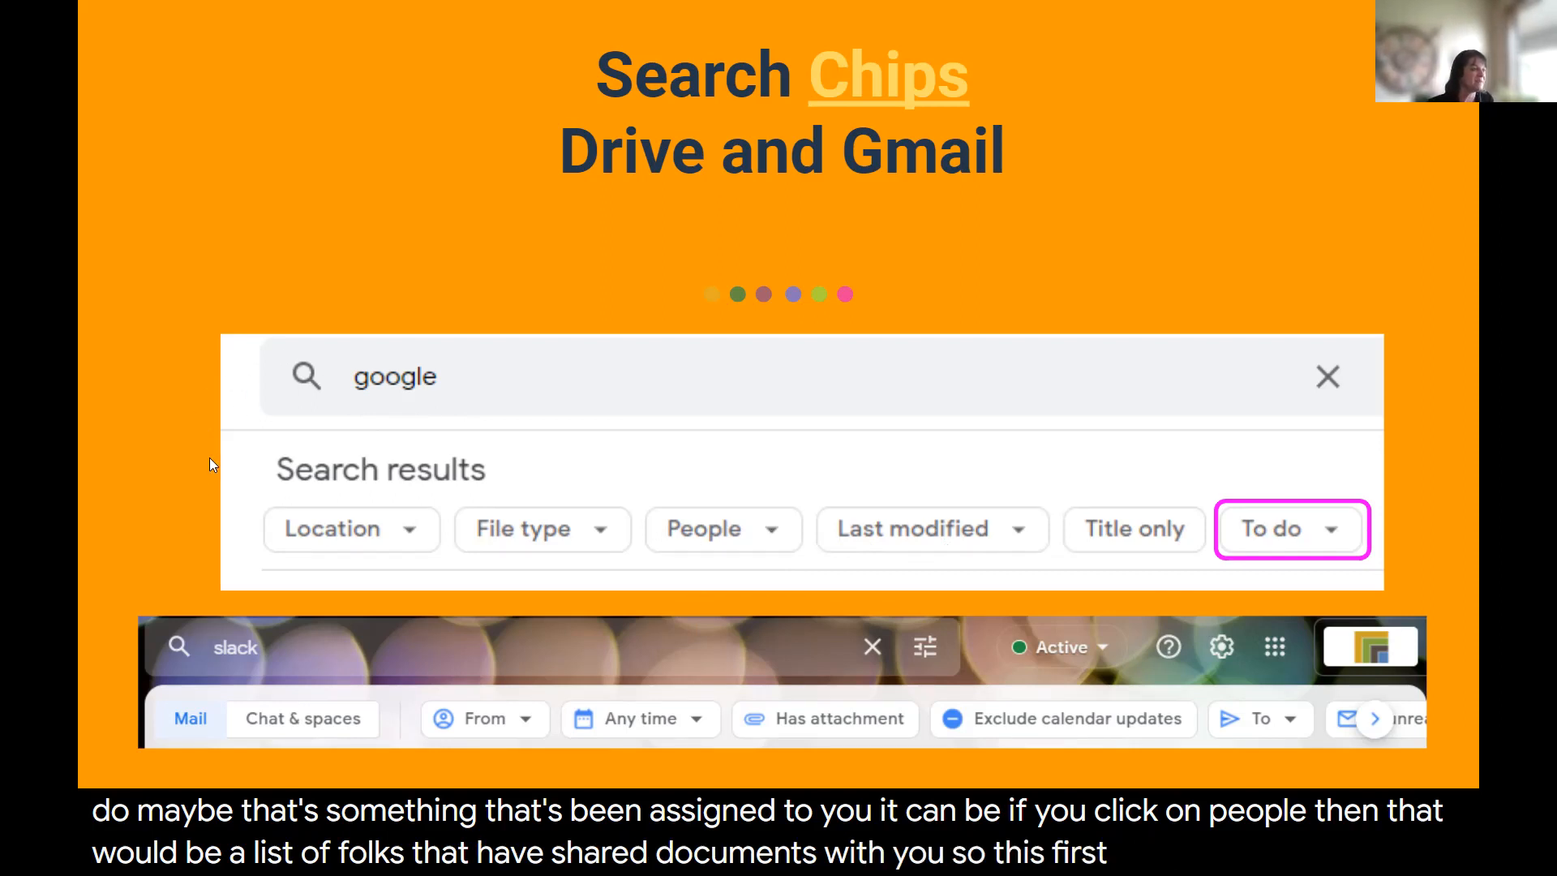
pyautogui.moveTo(191, 422)
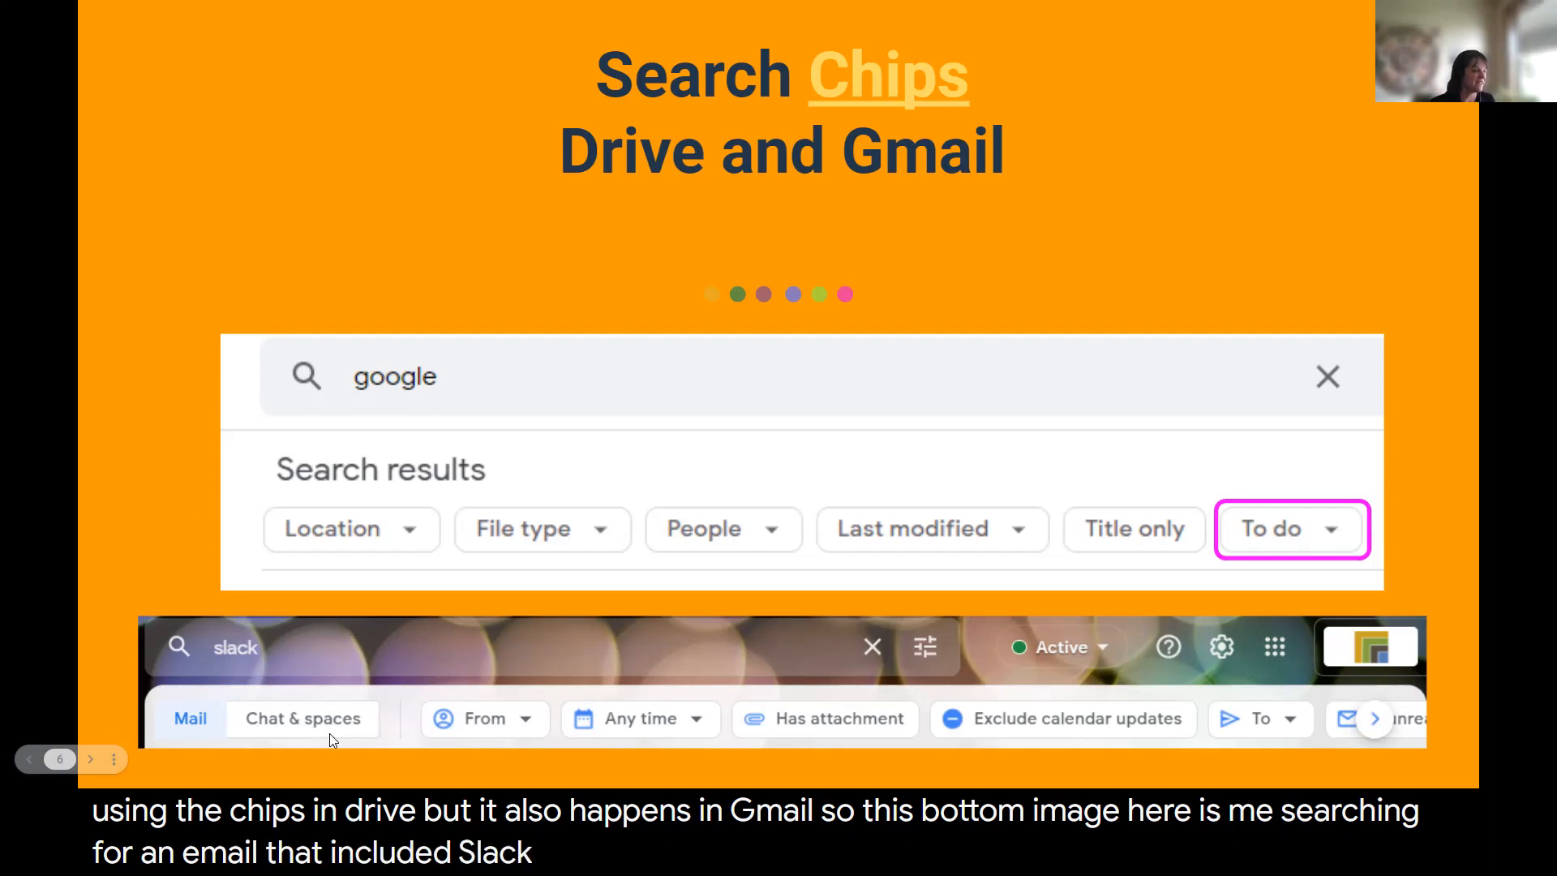
pyautogui.moveTo(238, 733)
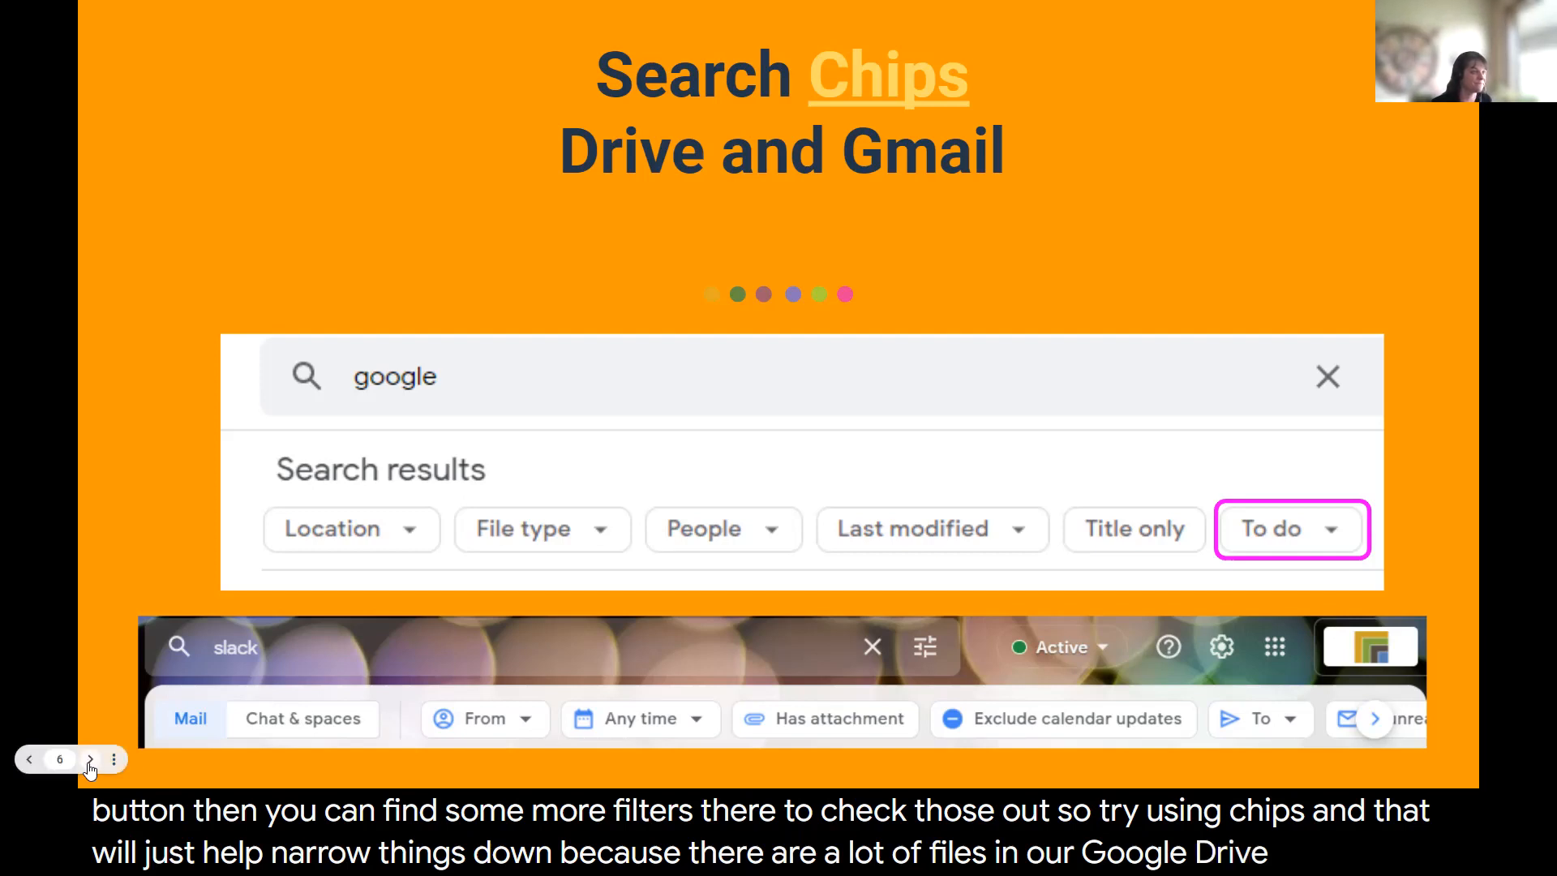
# - Advance past Search Chips to the 'Specific Folder' slide with the Drive tips video
pyautogui.click(89, 760)
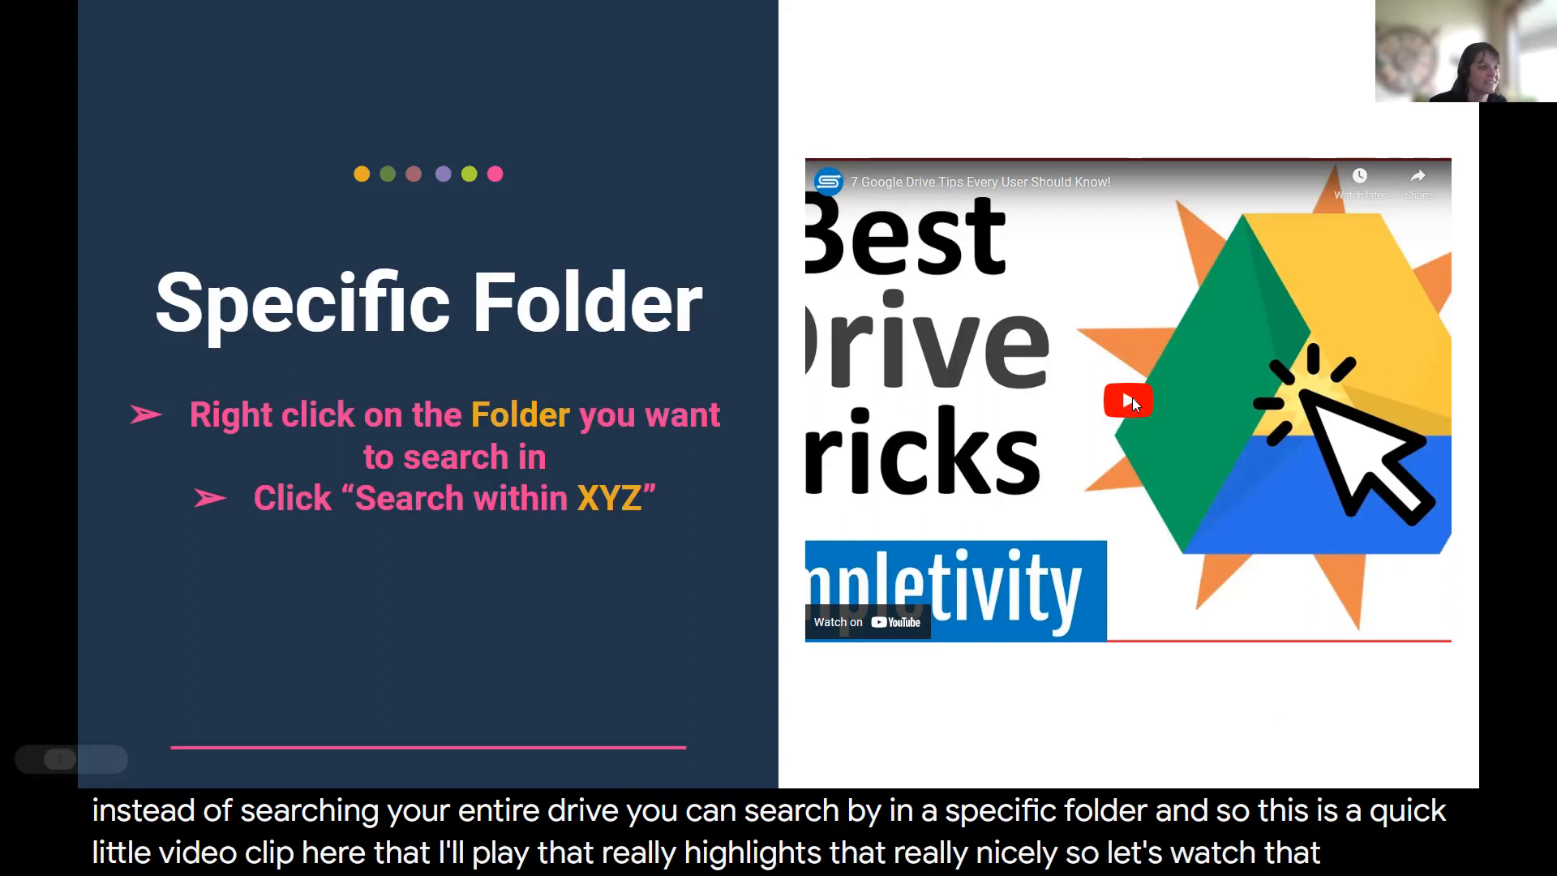
pyautogui.click(1128, 400)
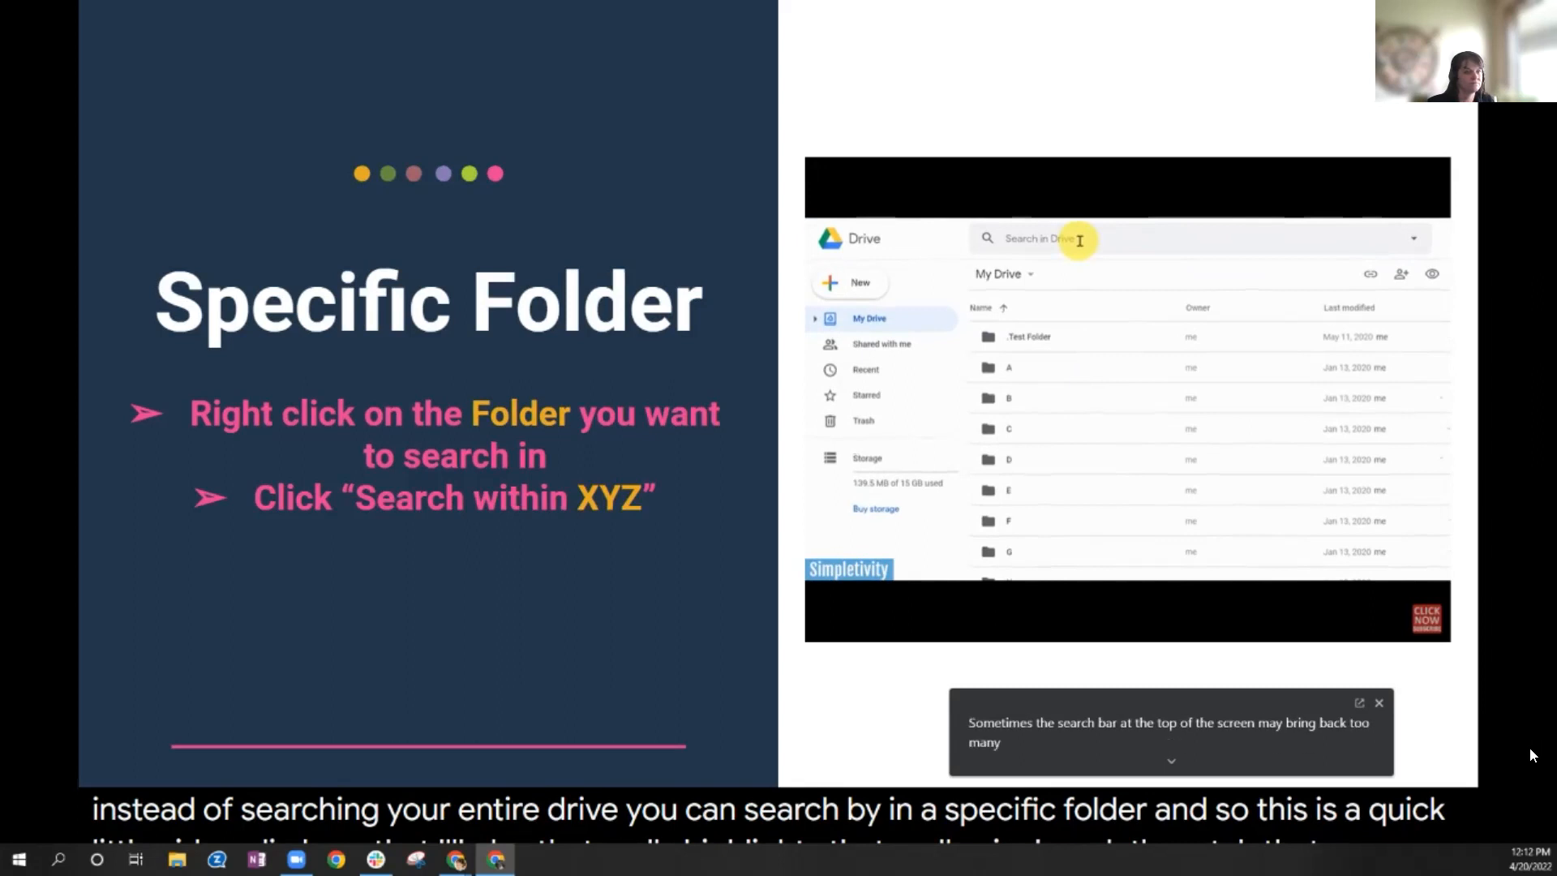
pyautogui.click(1072, 238)
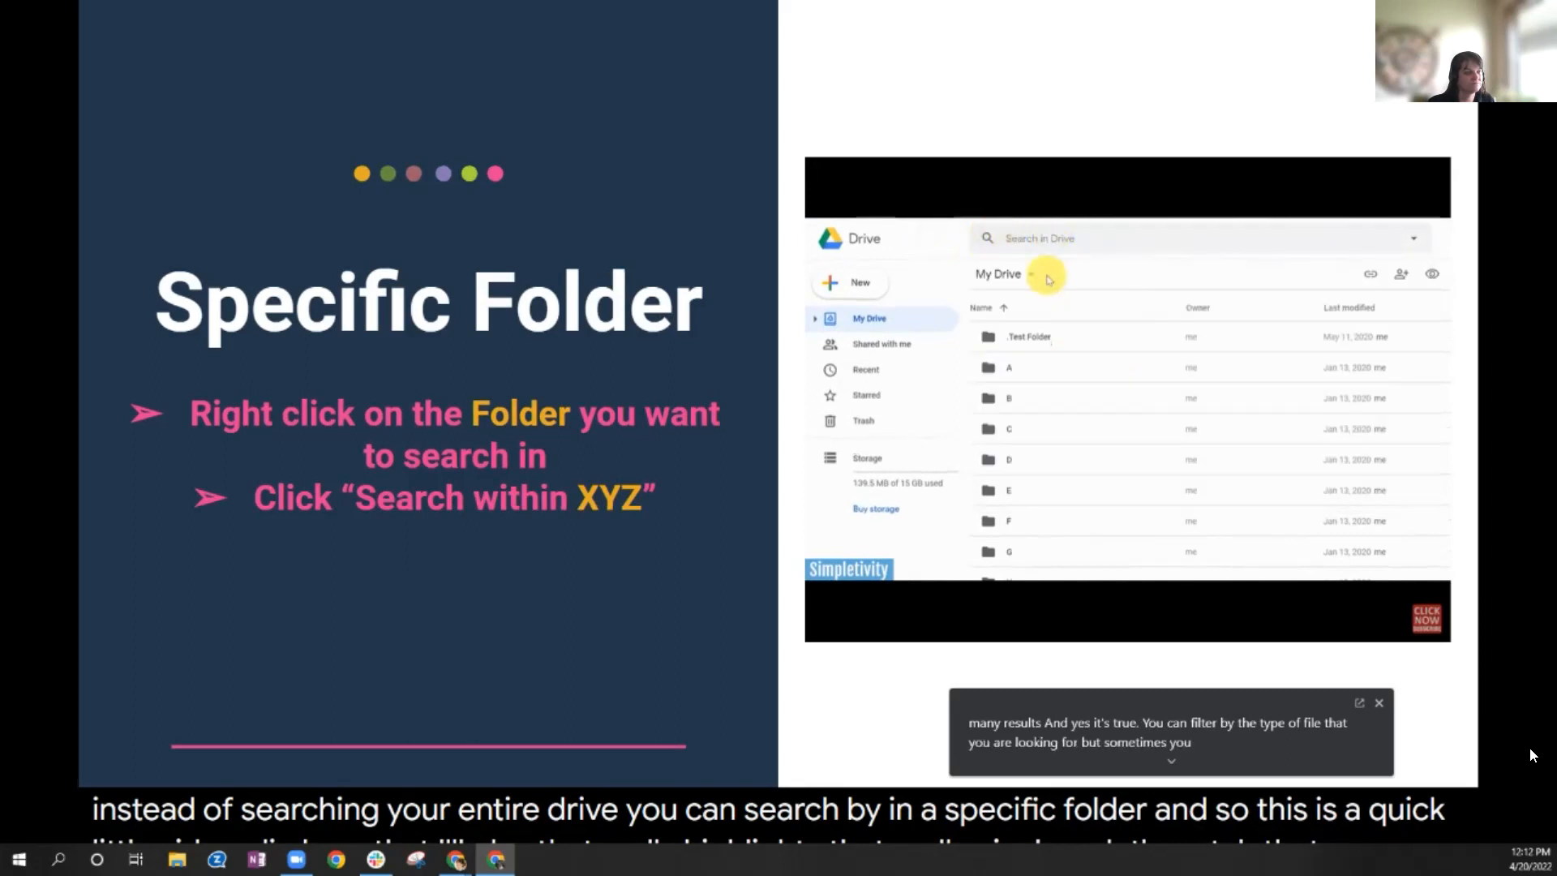
pyautogui.doubleClick(1030, 335)
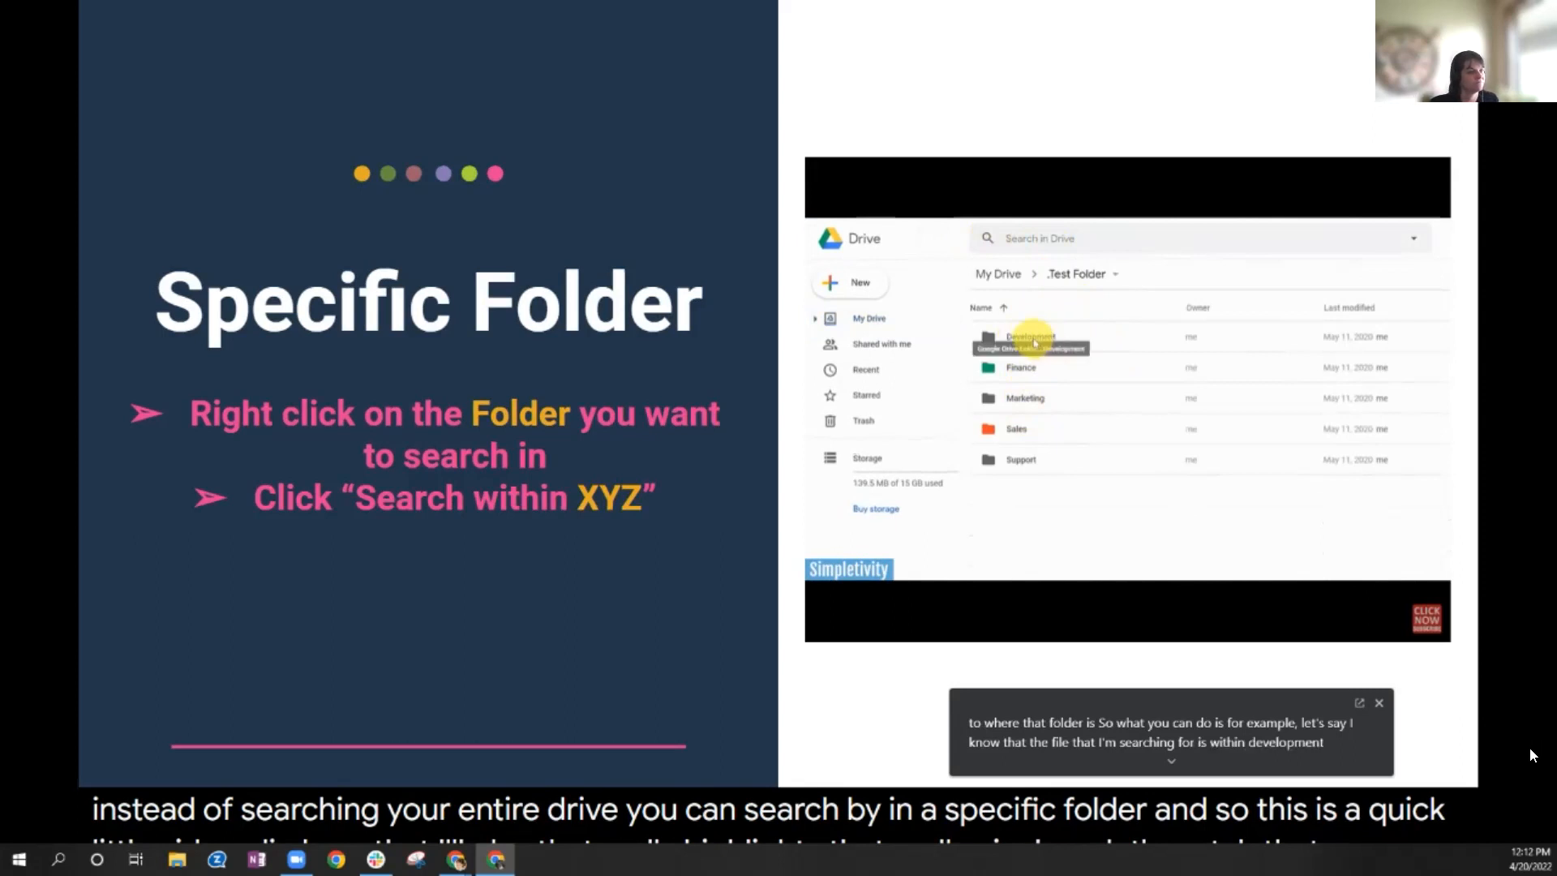
pyautogui.rightClick(1017, 336)
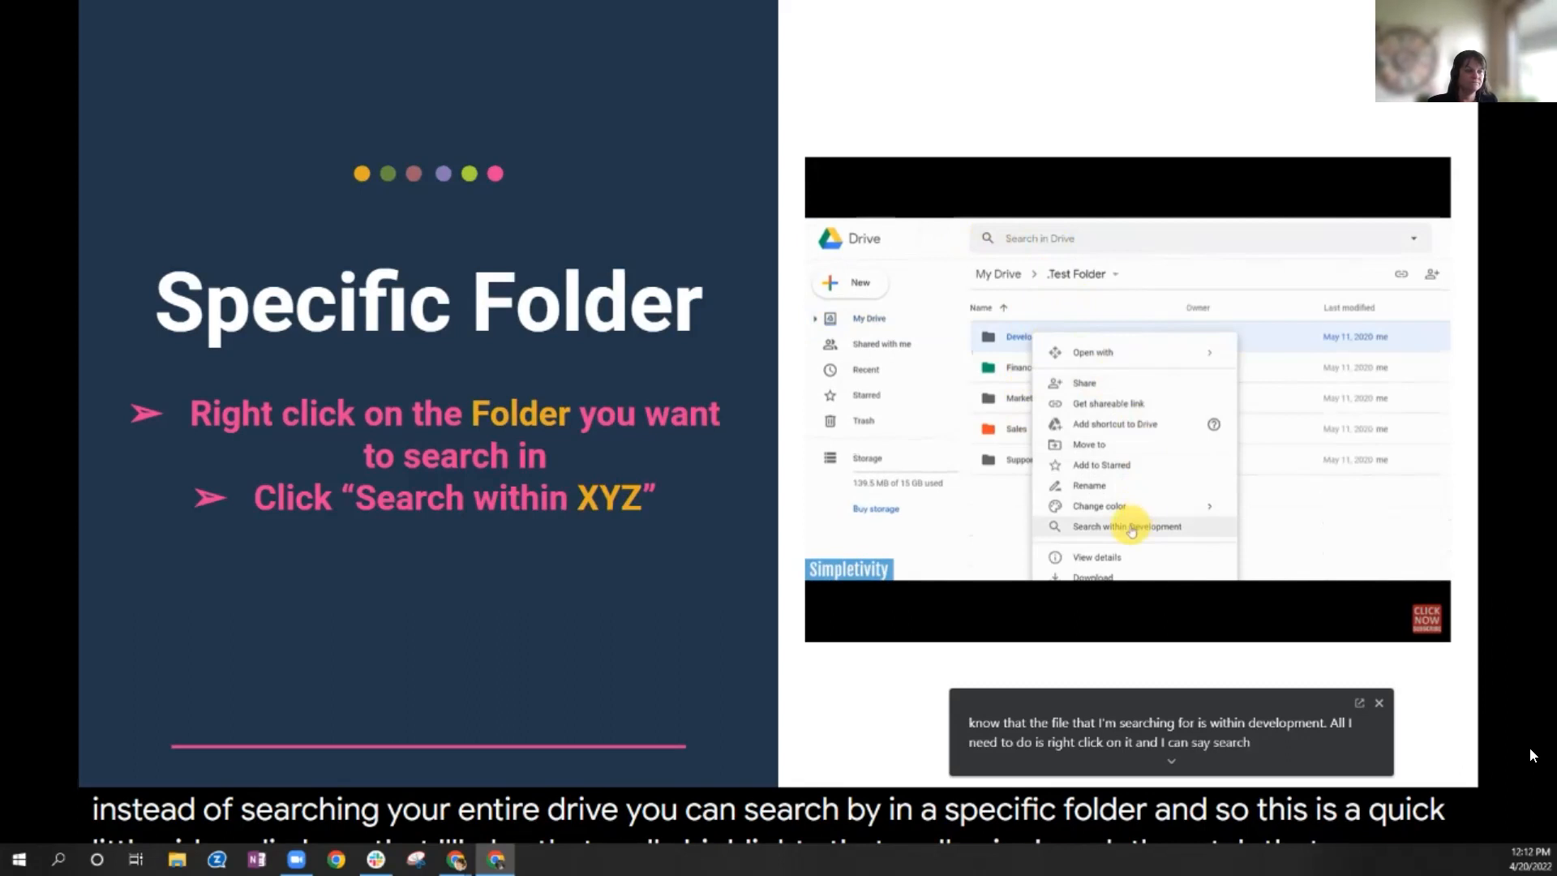
pyautogui.click(1126, 526)
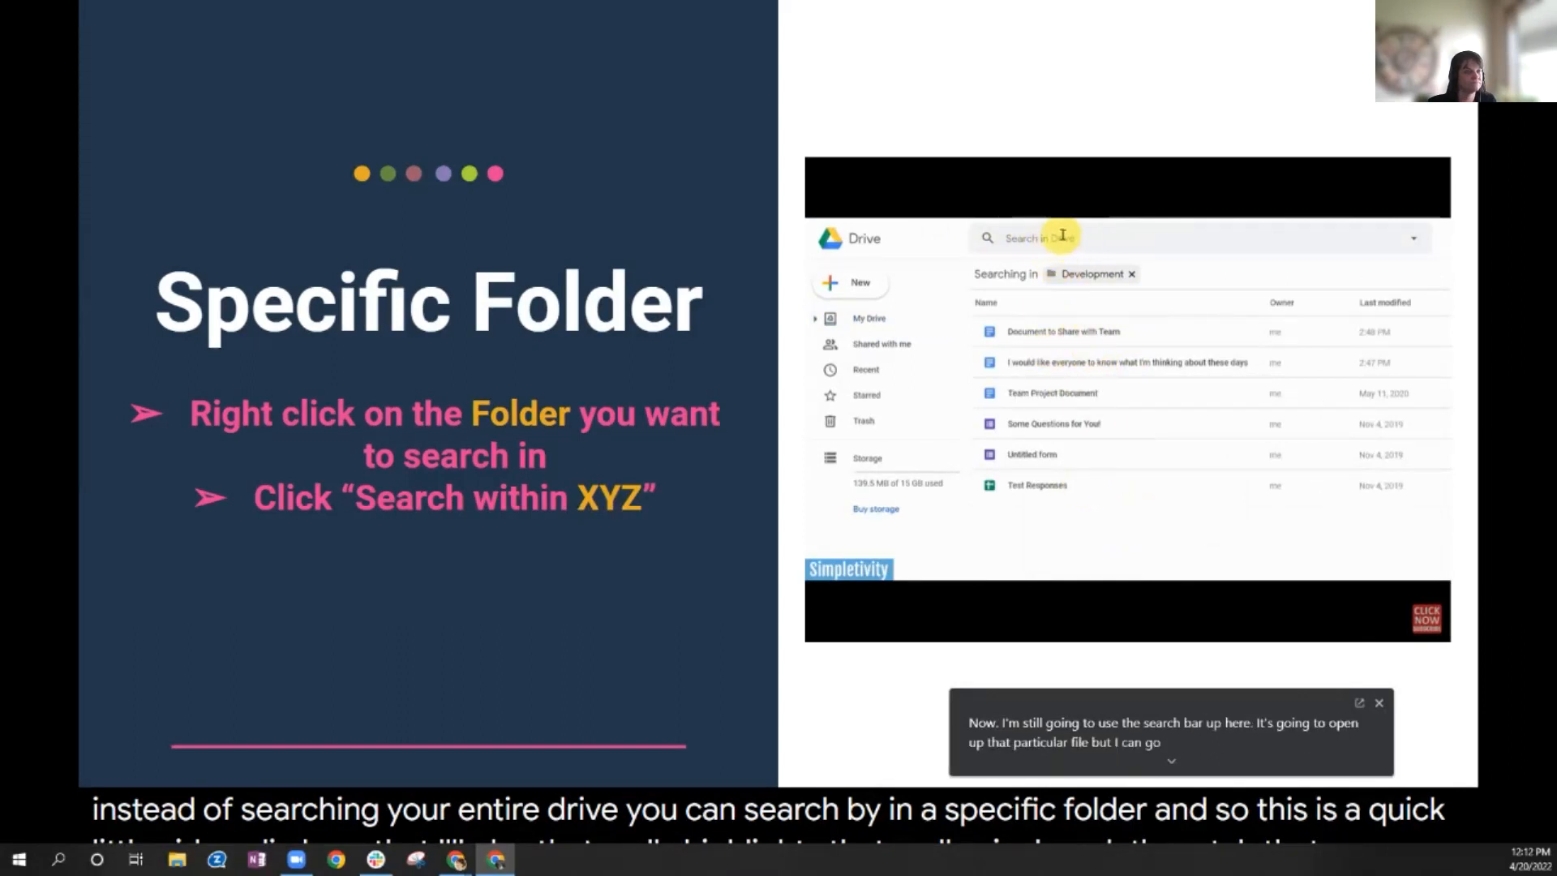
pyautogui.write('team')
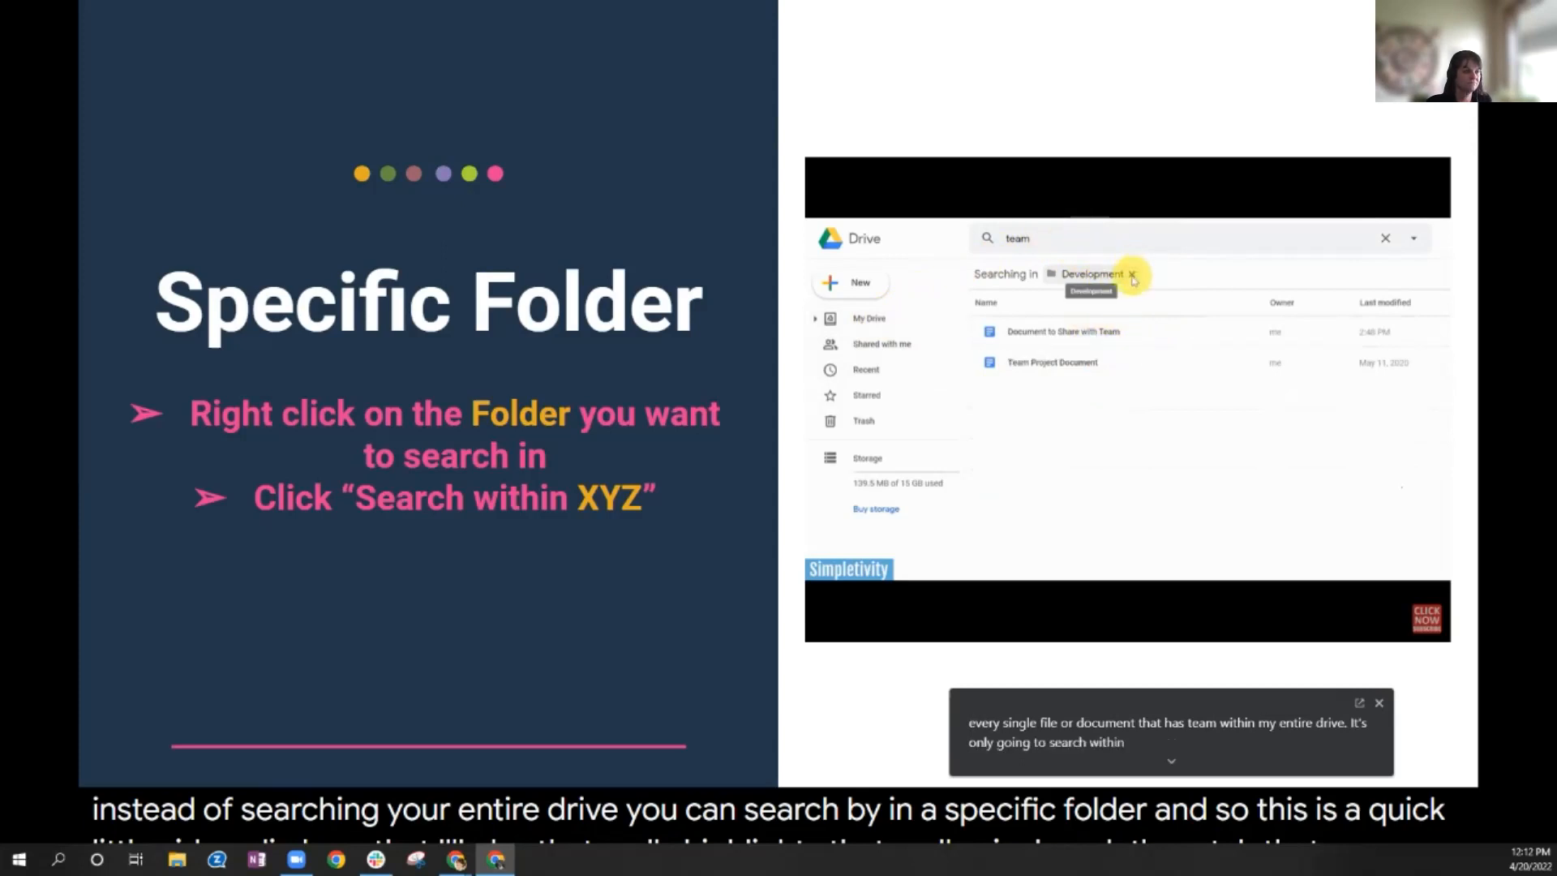
pyautogui.click(1131, 274)
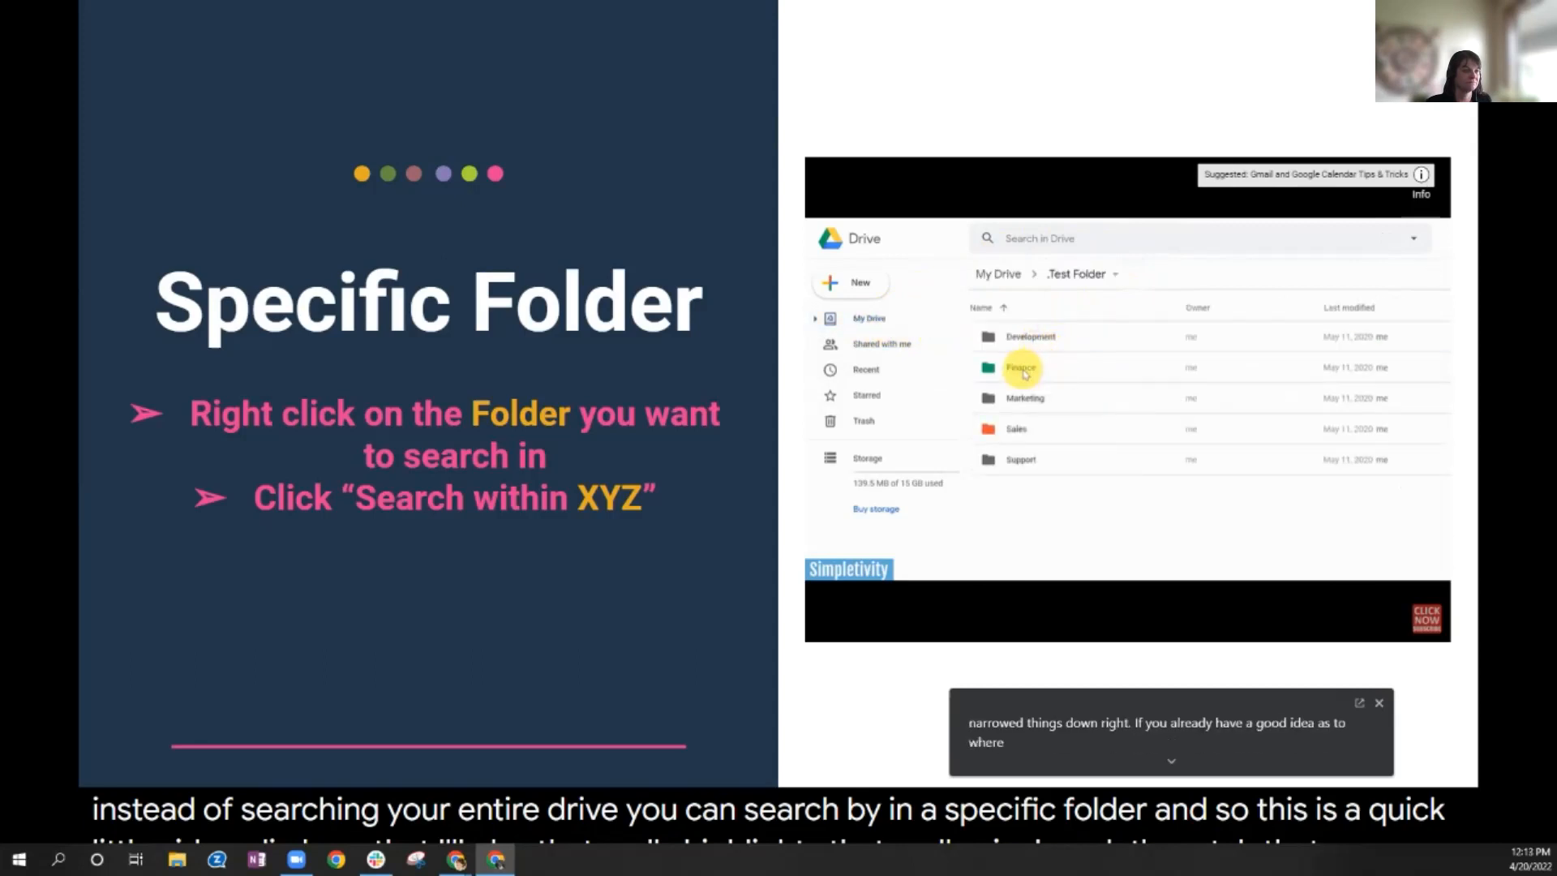
pyautogui.rightClick(1021, 367)
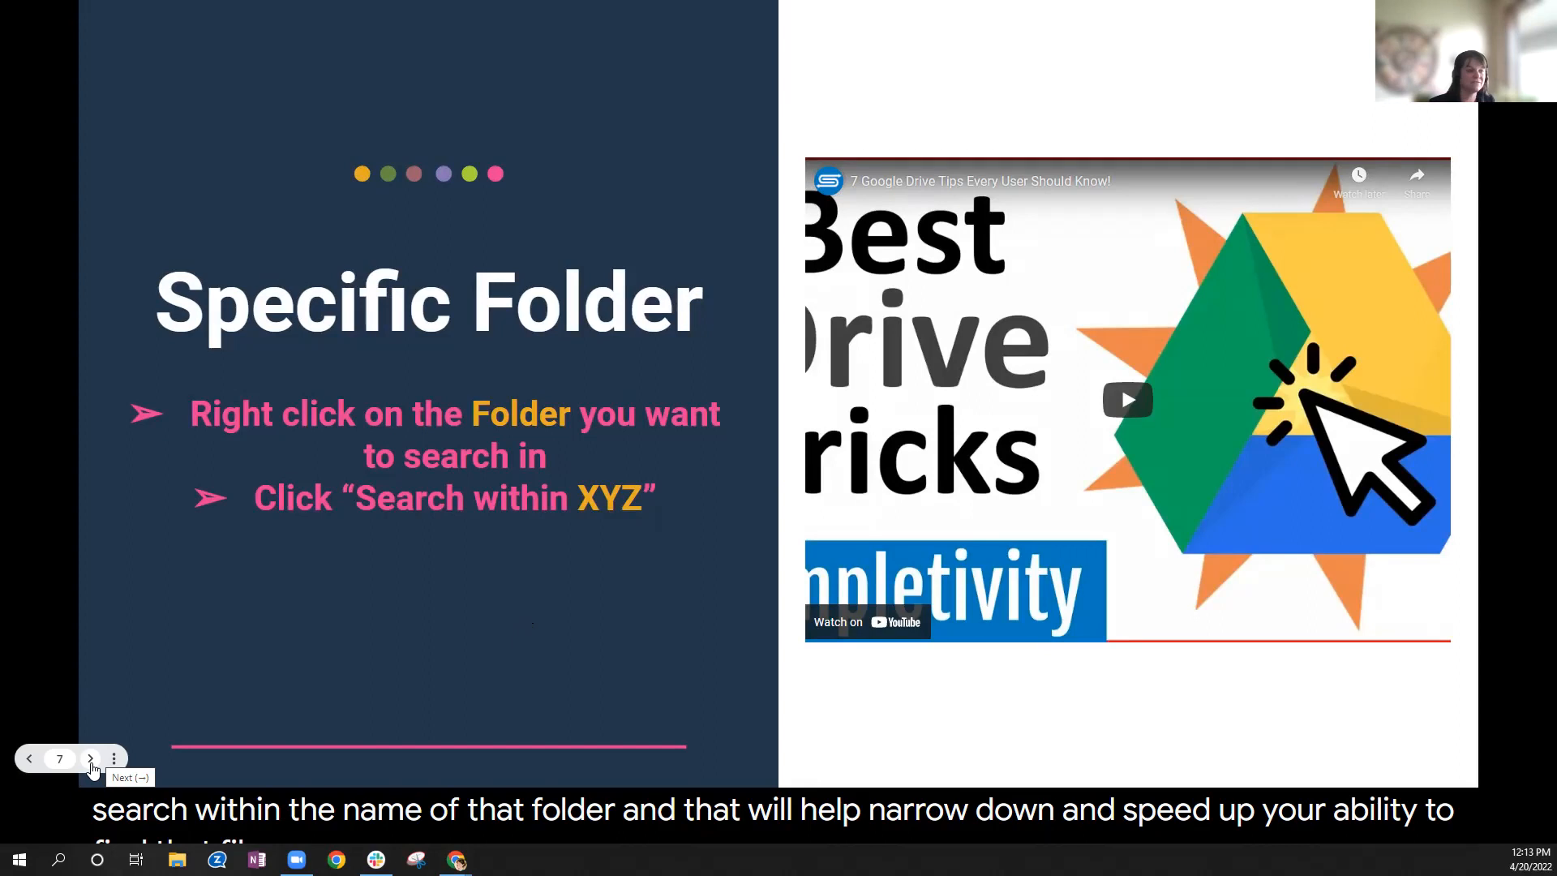
# - Advance to the From Address Bar slide about searching Drive from Chrome
pyautogui.click(1127, 399)
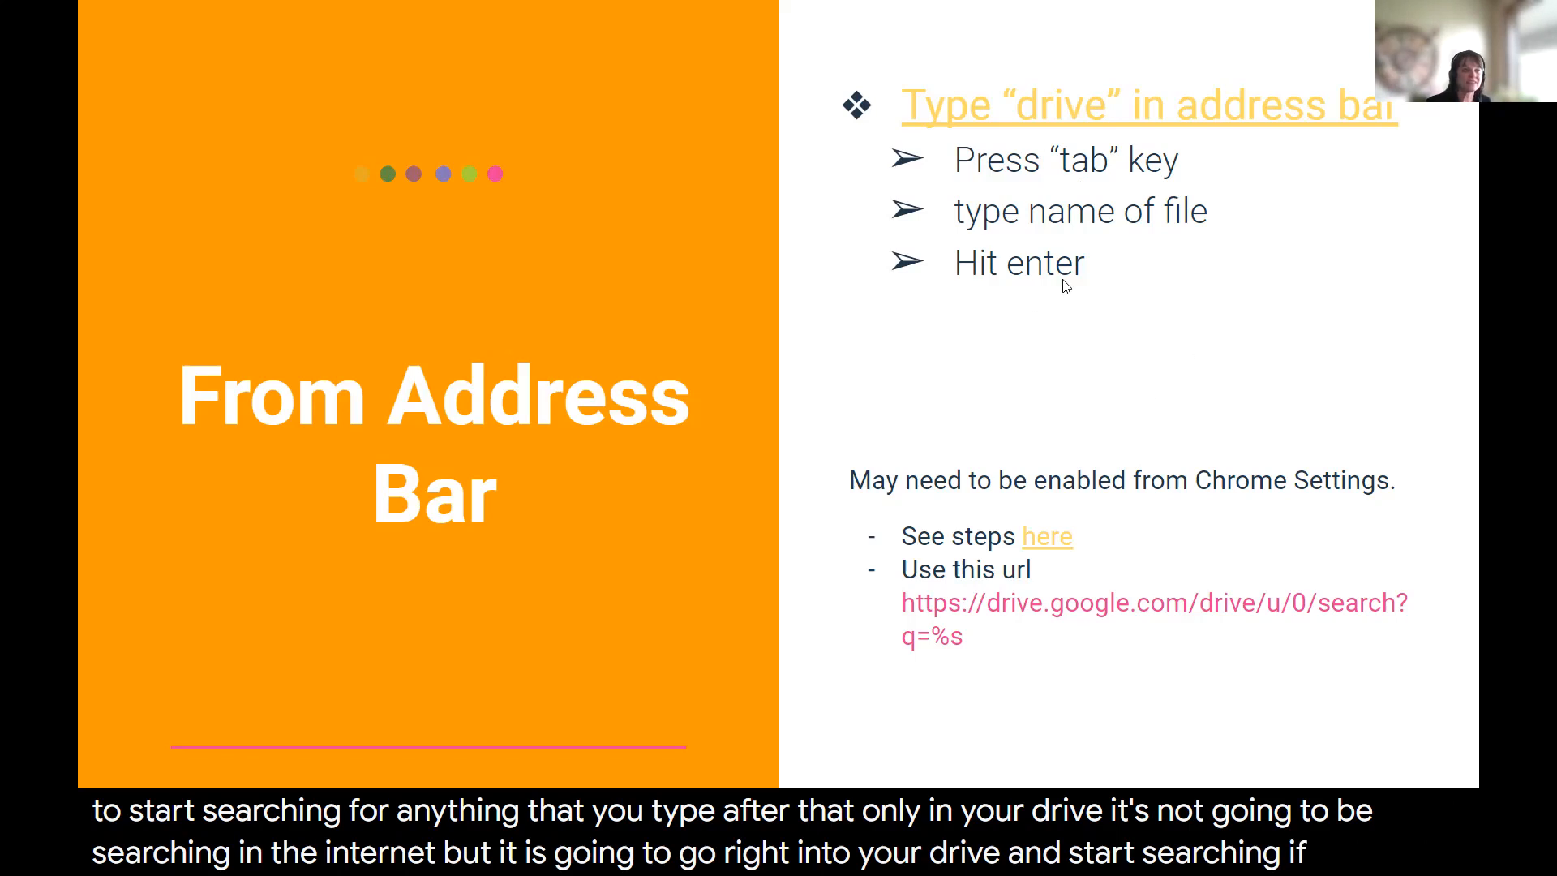
pyautogui.moveTo(977, 514)
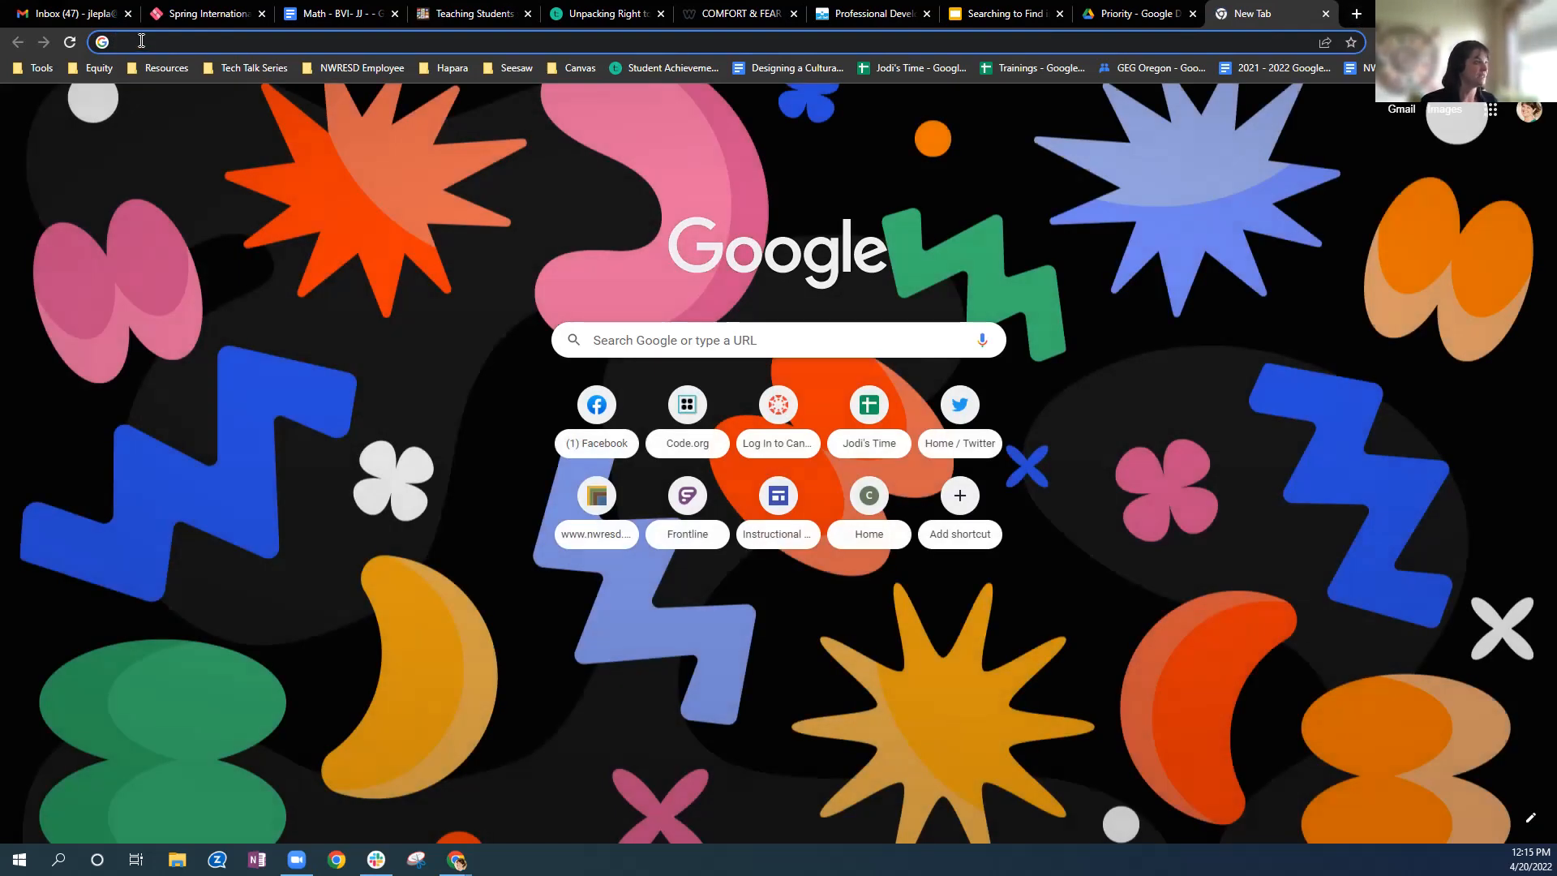
# - Demonstrate address-bar Drive searches for 'google' and then 'search' from new Chrome tabs
pyautogui.write('driv')
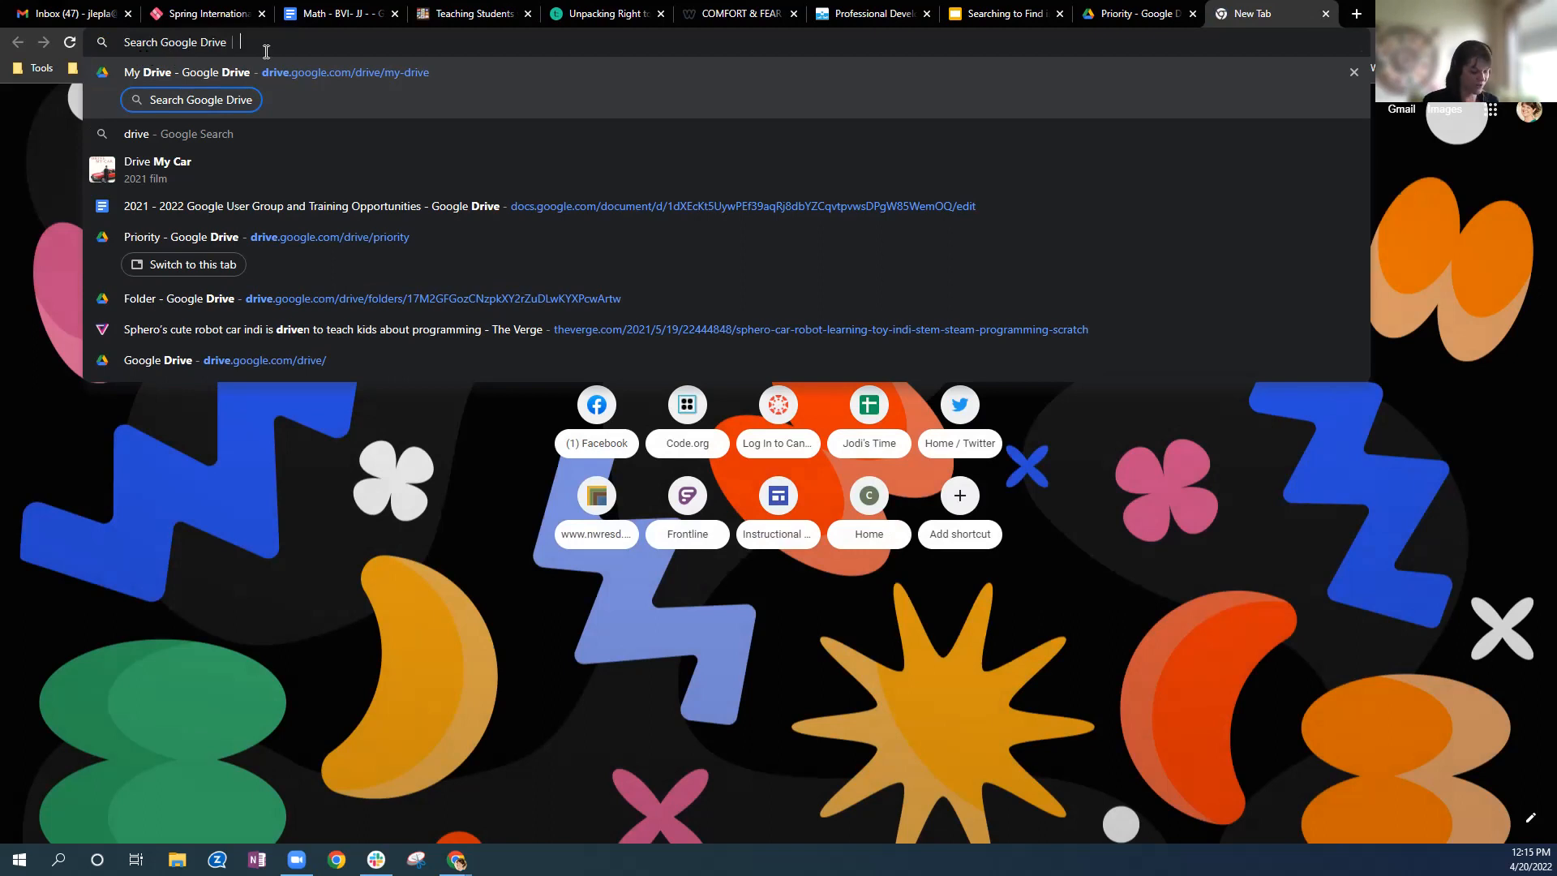
pyautogui.write('go')
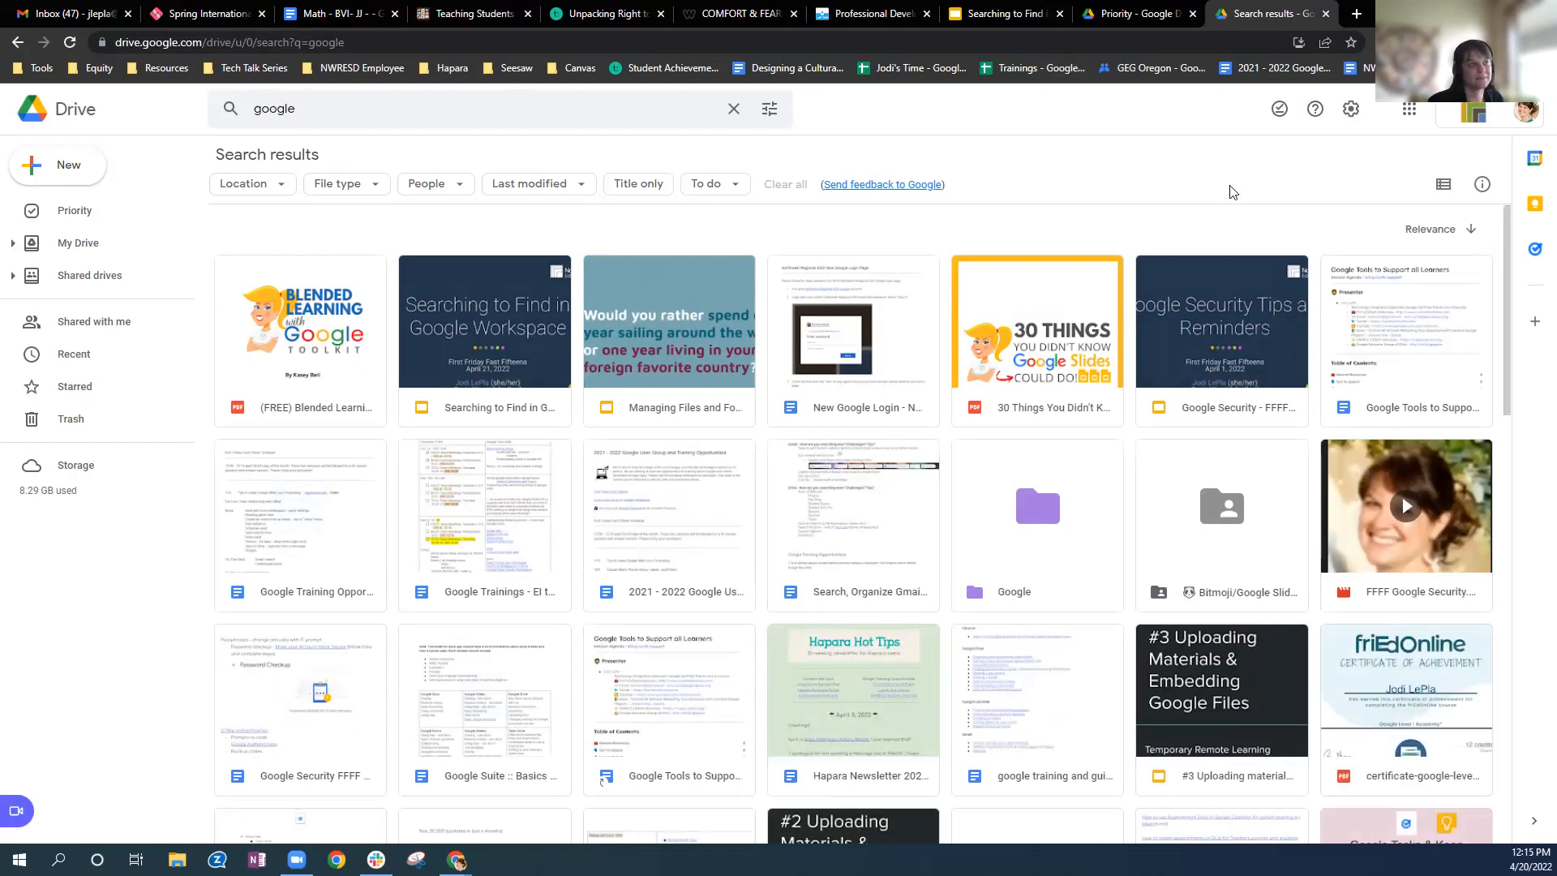
pyautogui.click(1102, 14)
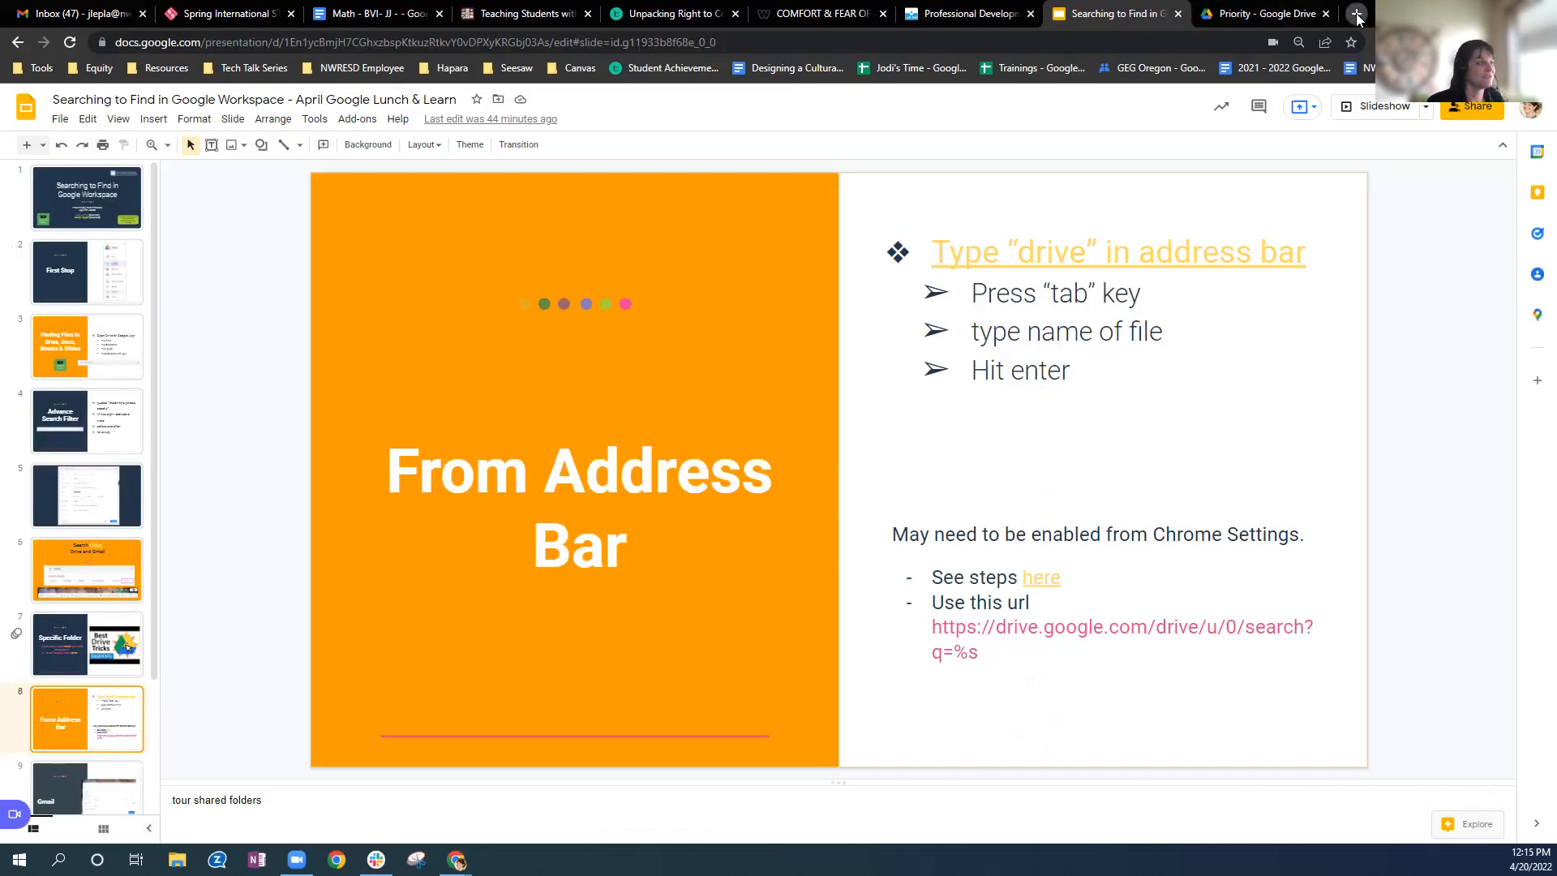
pyautogui.click(1357, 13)
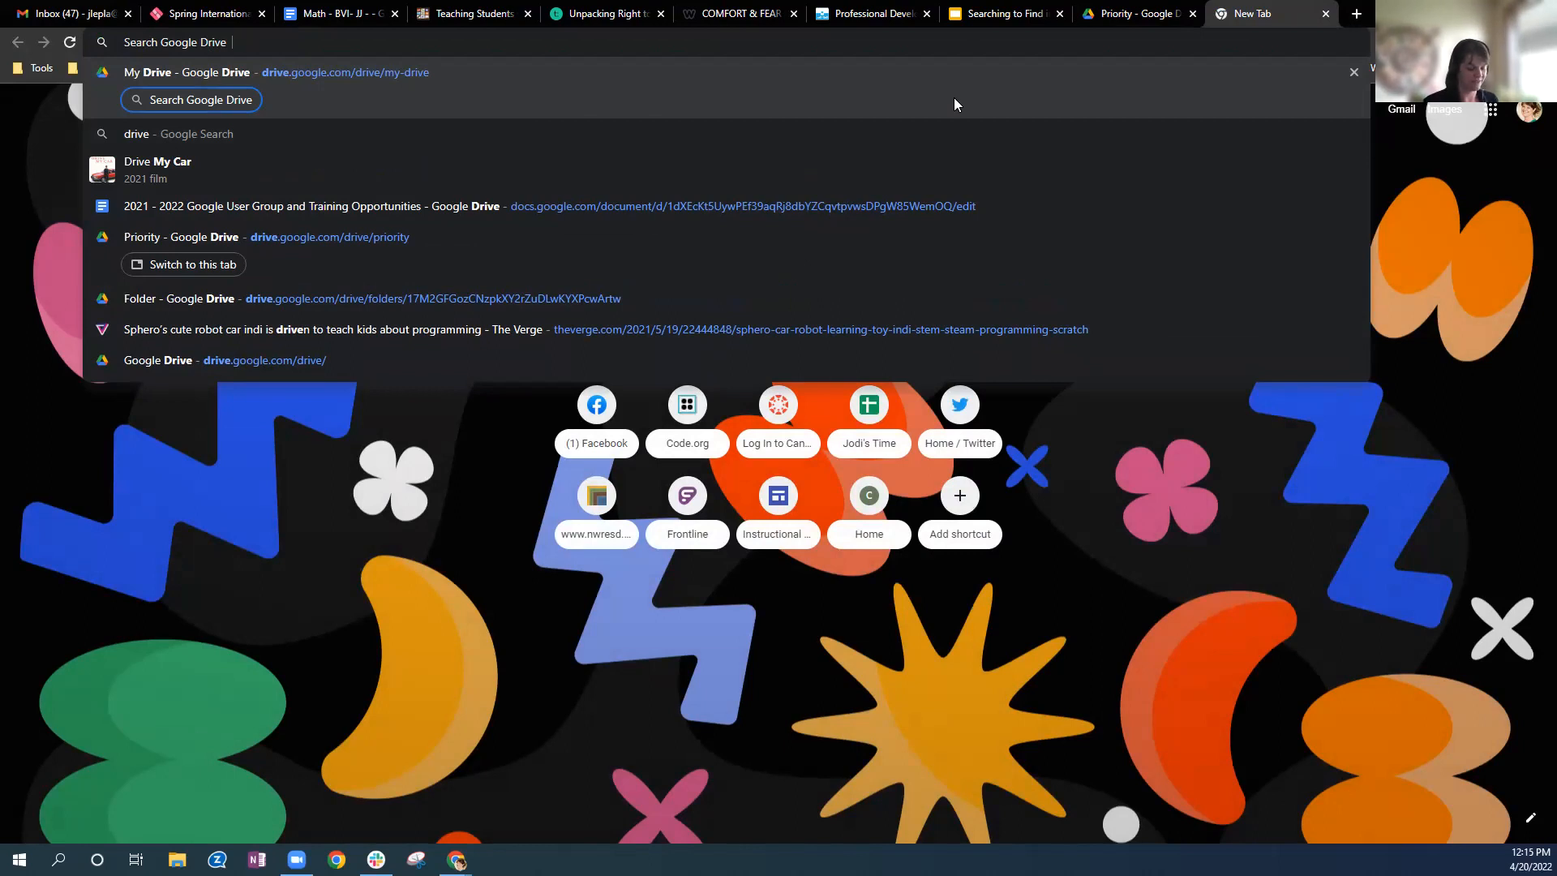
pyautogui.write('seea')
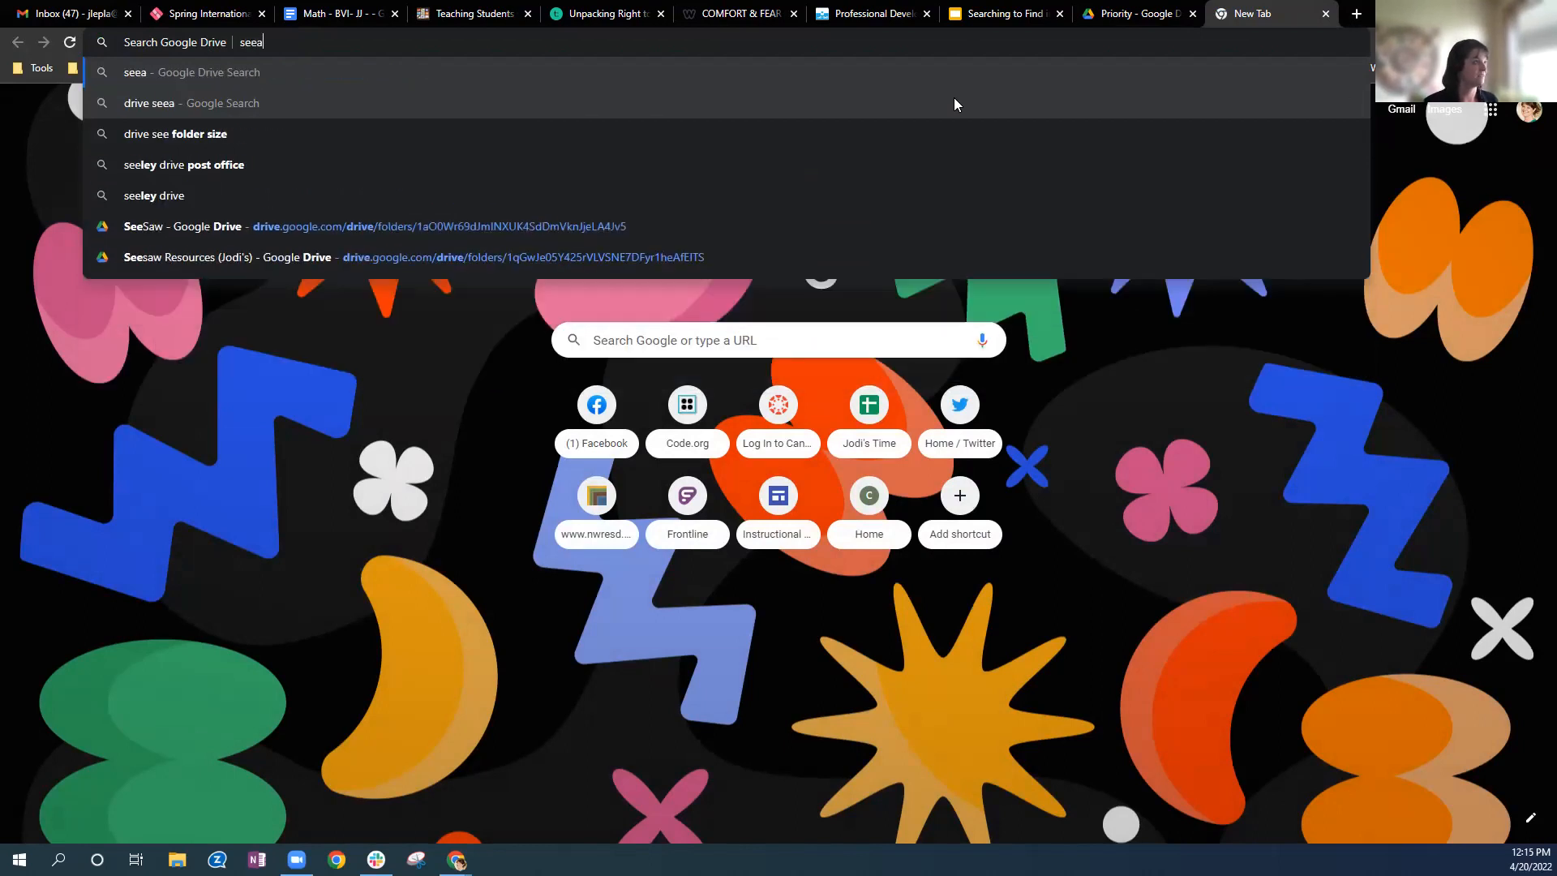
pyautogui.press('Backspace')
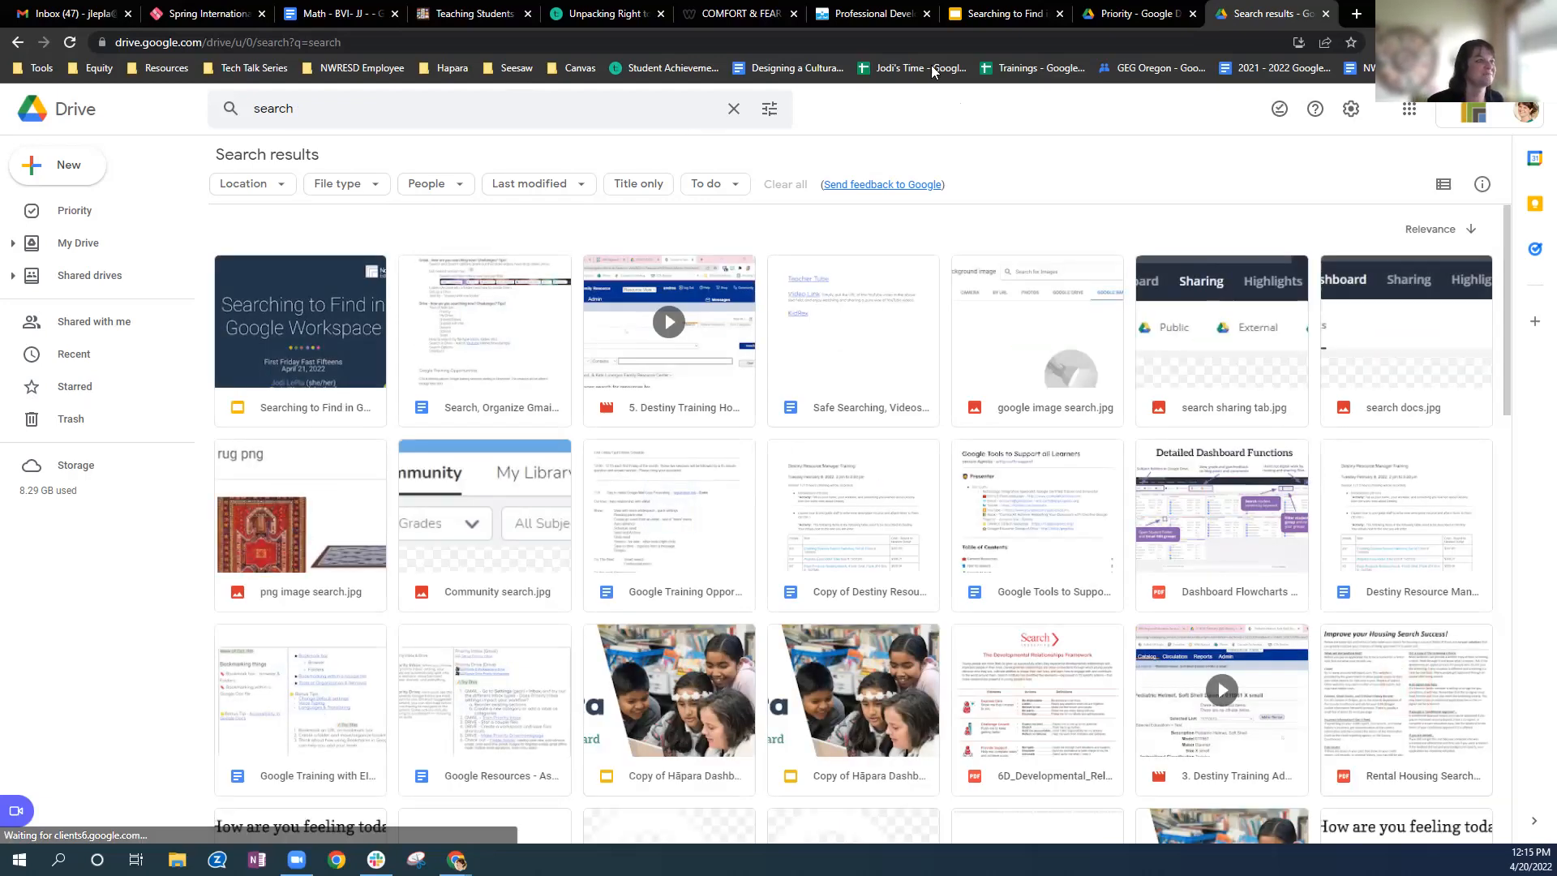
pyautogui.moveTo(999, 14)
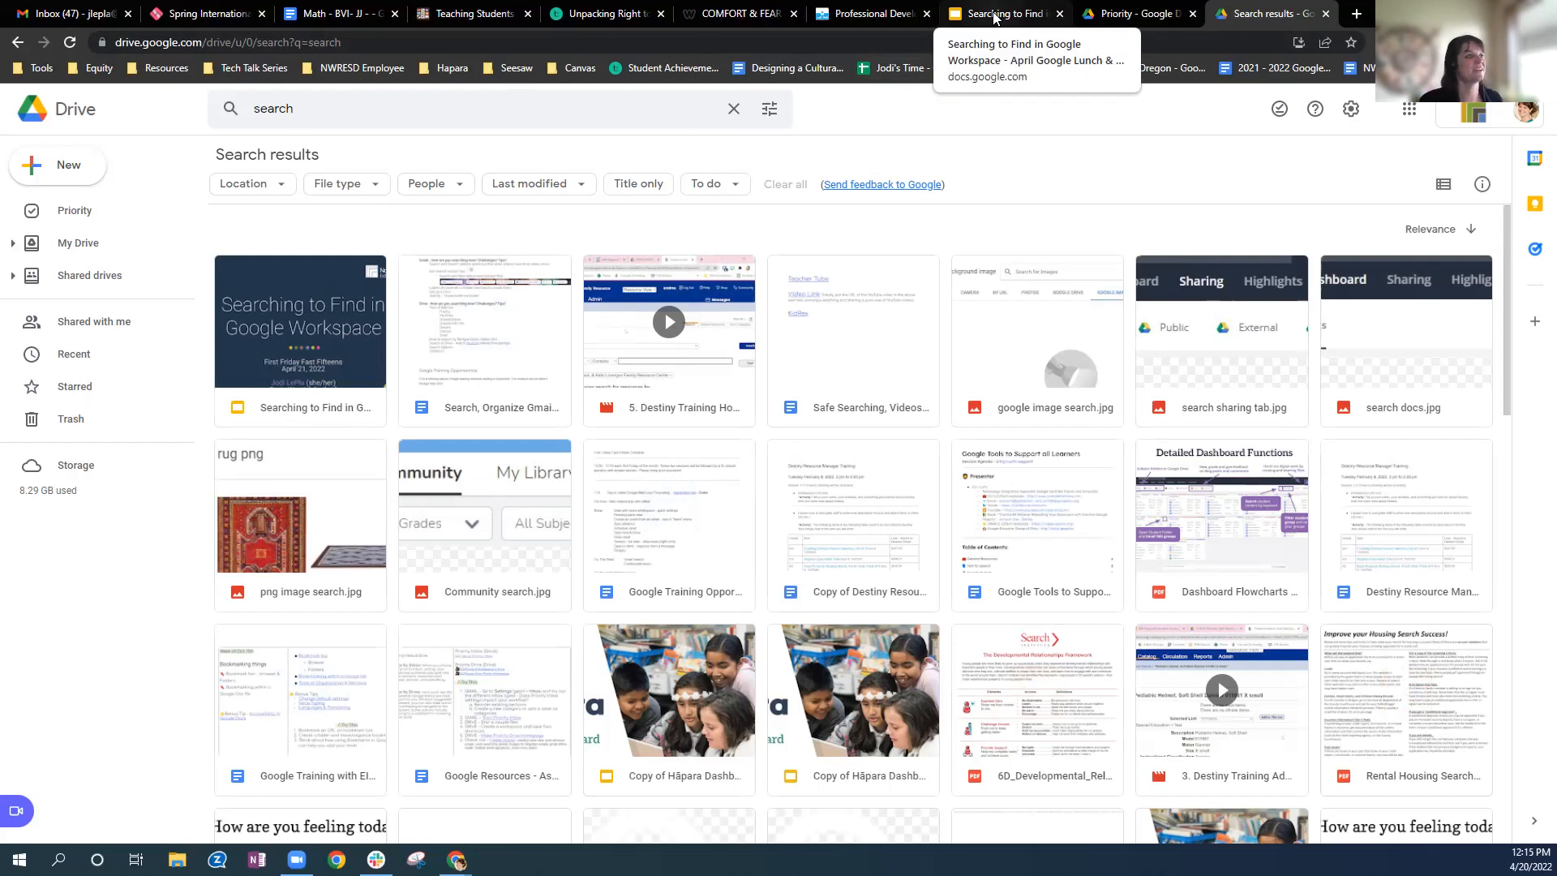
# - Open Drive's Priority page from a new tab's apps launcher, then close that tab
pyautogui.click(998, 13)
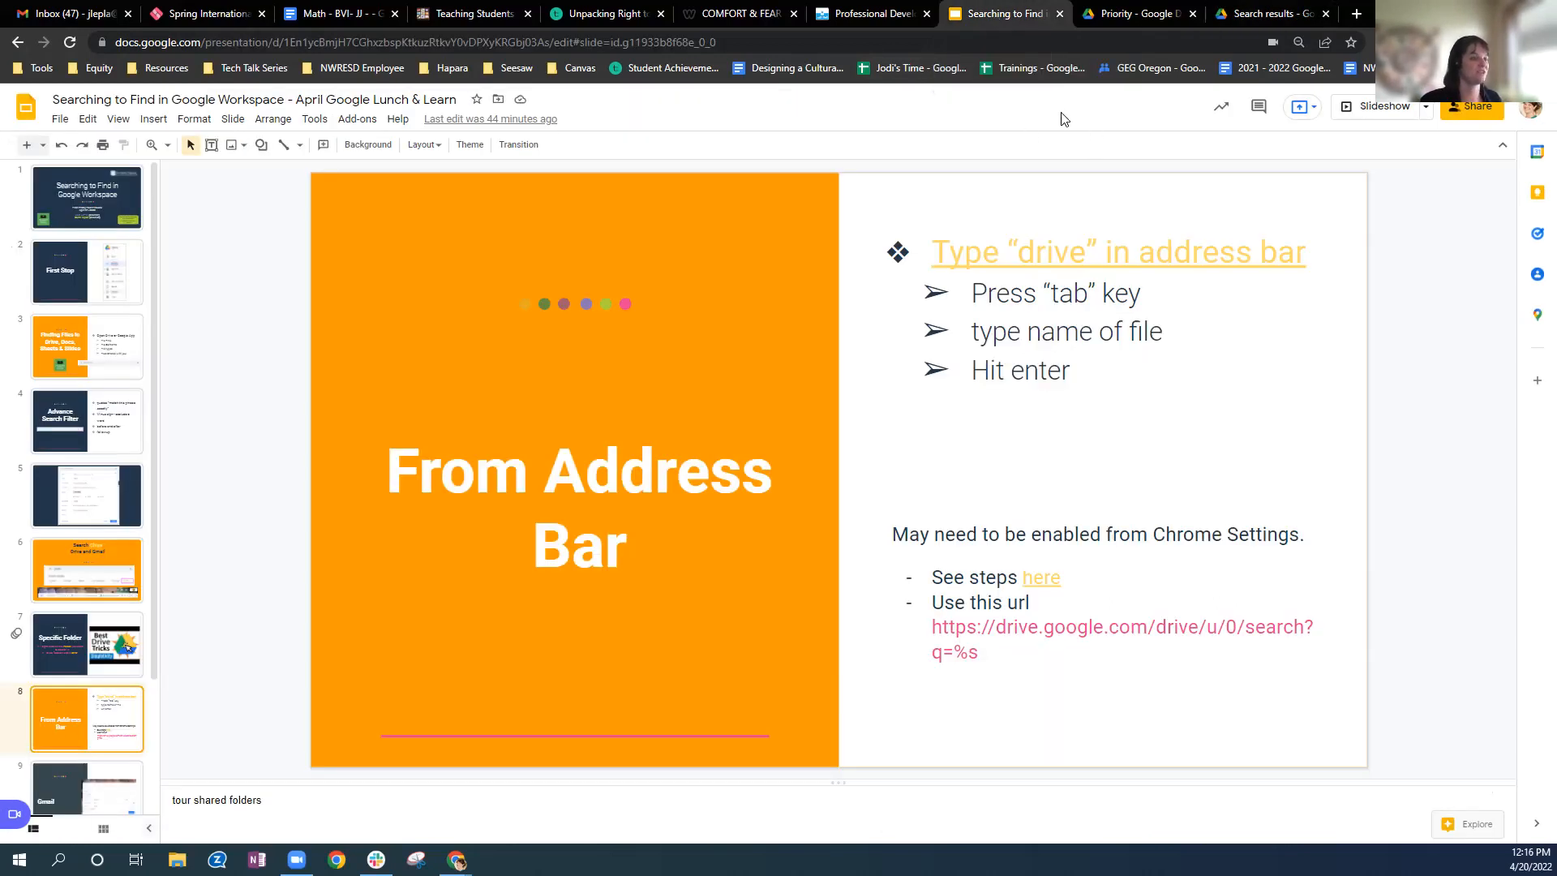
pyautogui.moveTo(1358, 30)
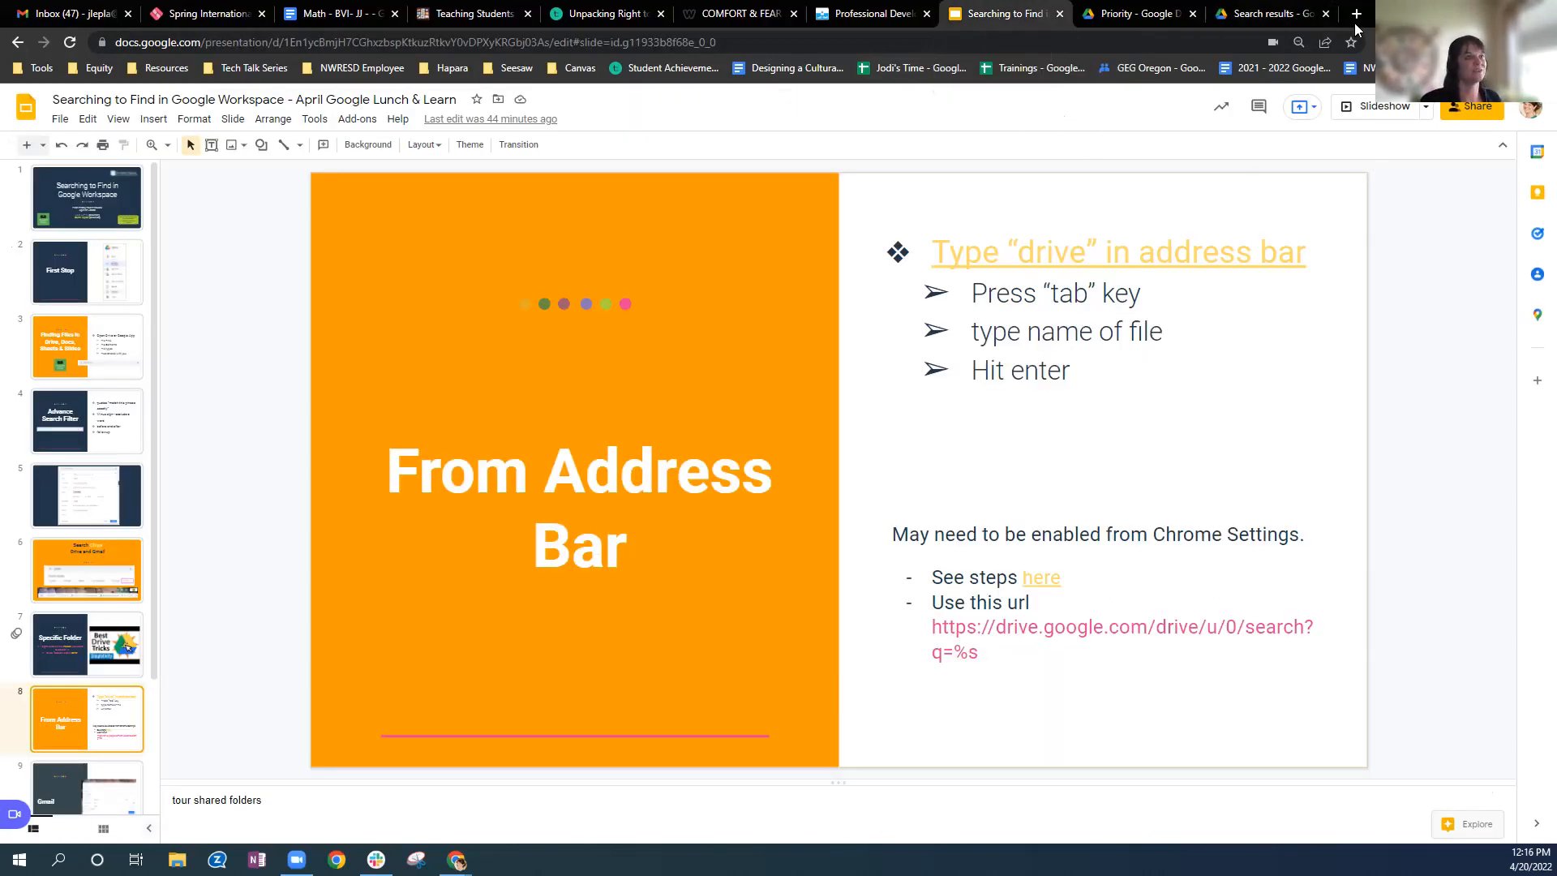
pyautogui.click(1354, 14)
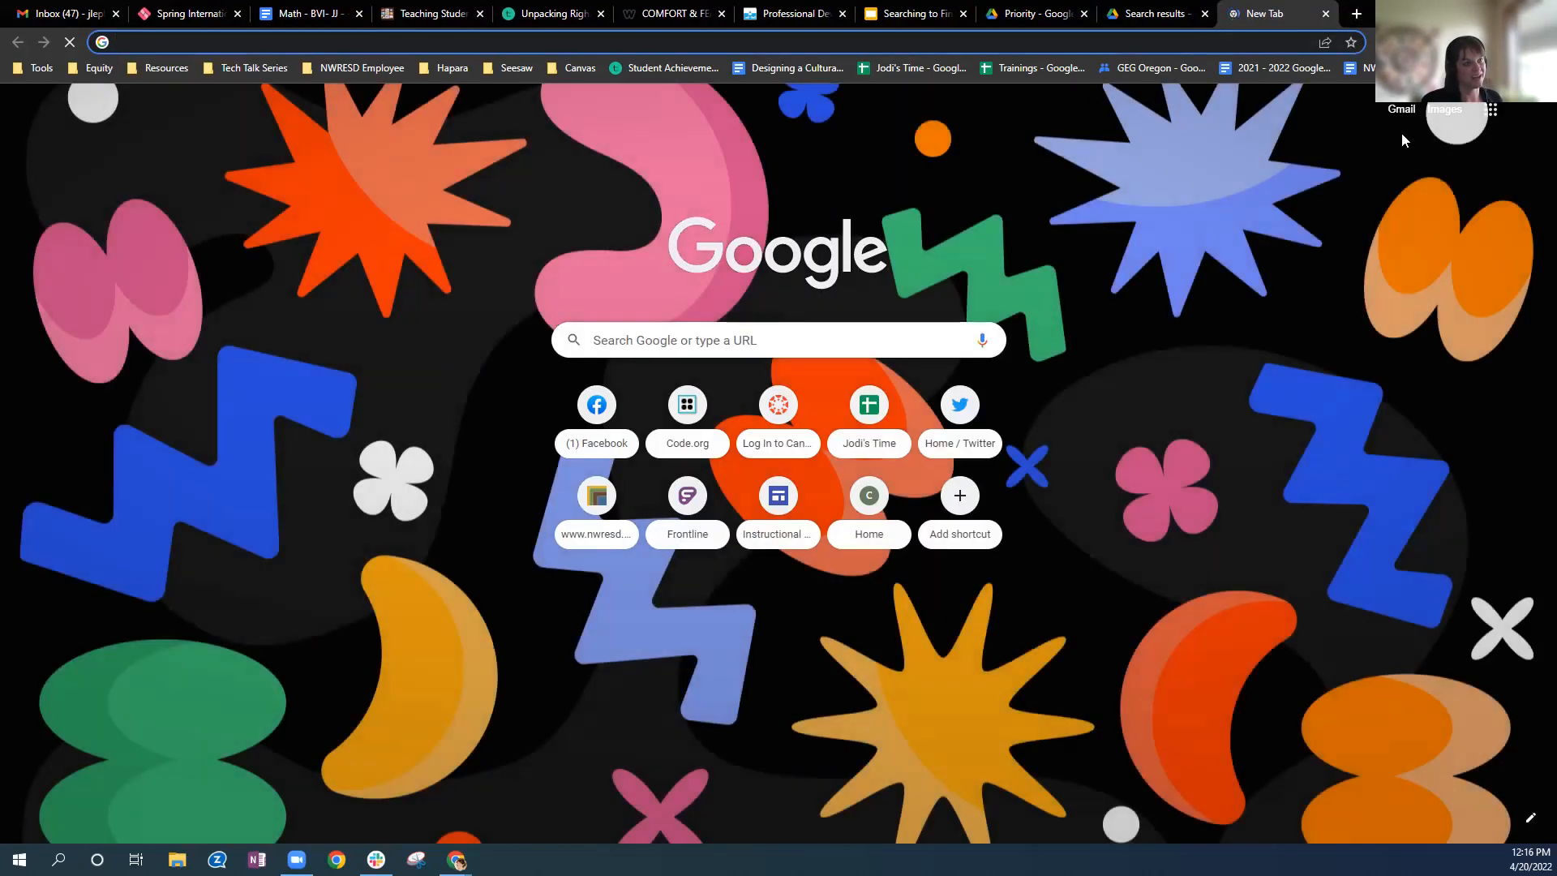
pyautogui.click(1491, 109)
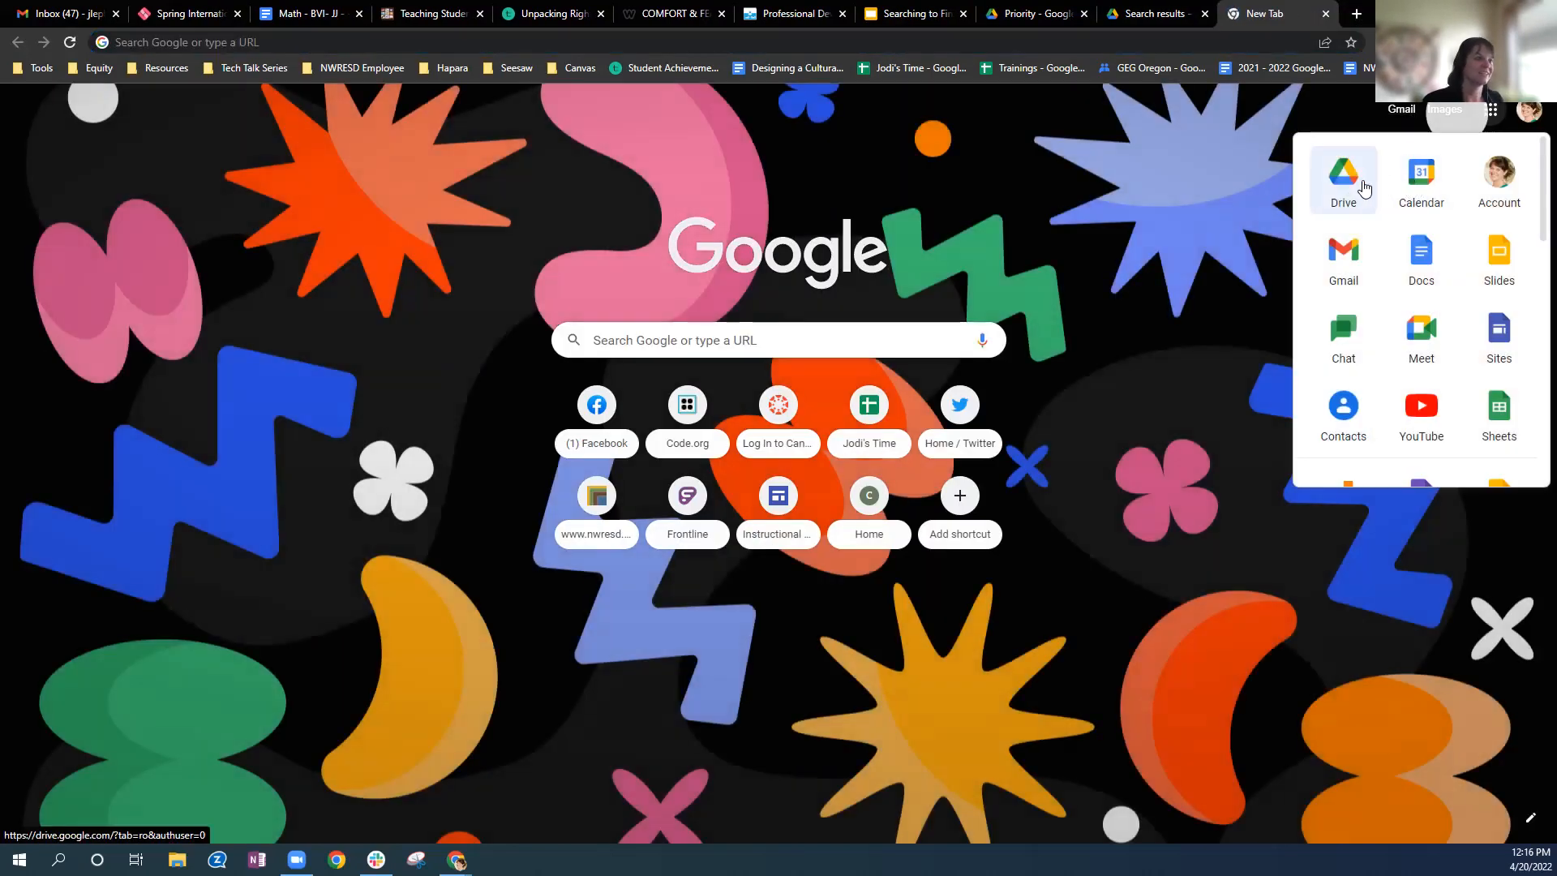
pyautogui.click(1341, 177)
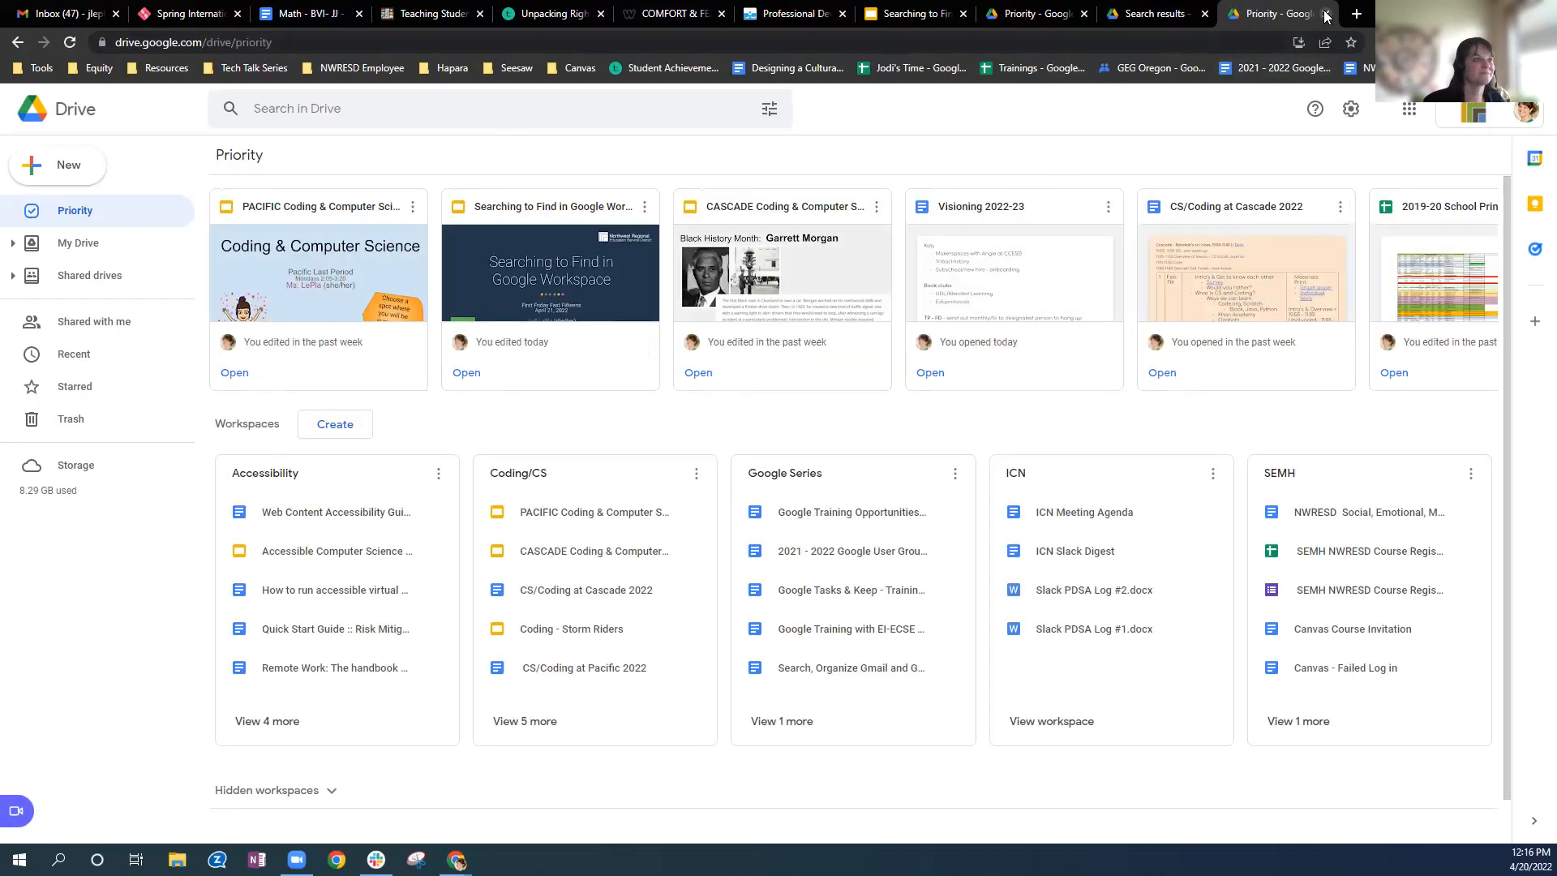
pyautogui.click(1003, 13)
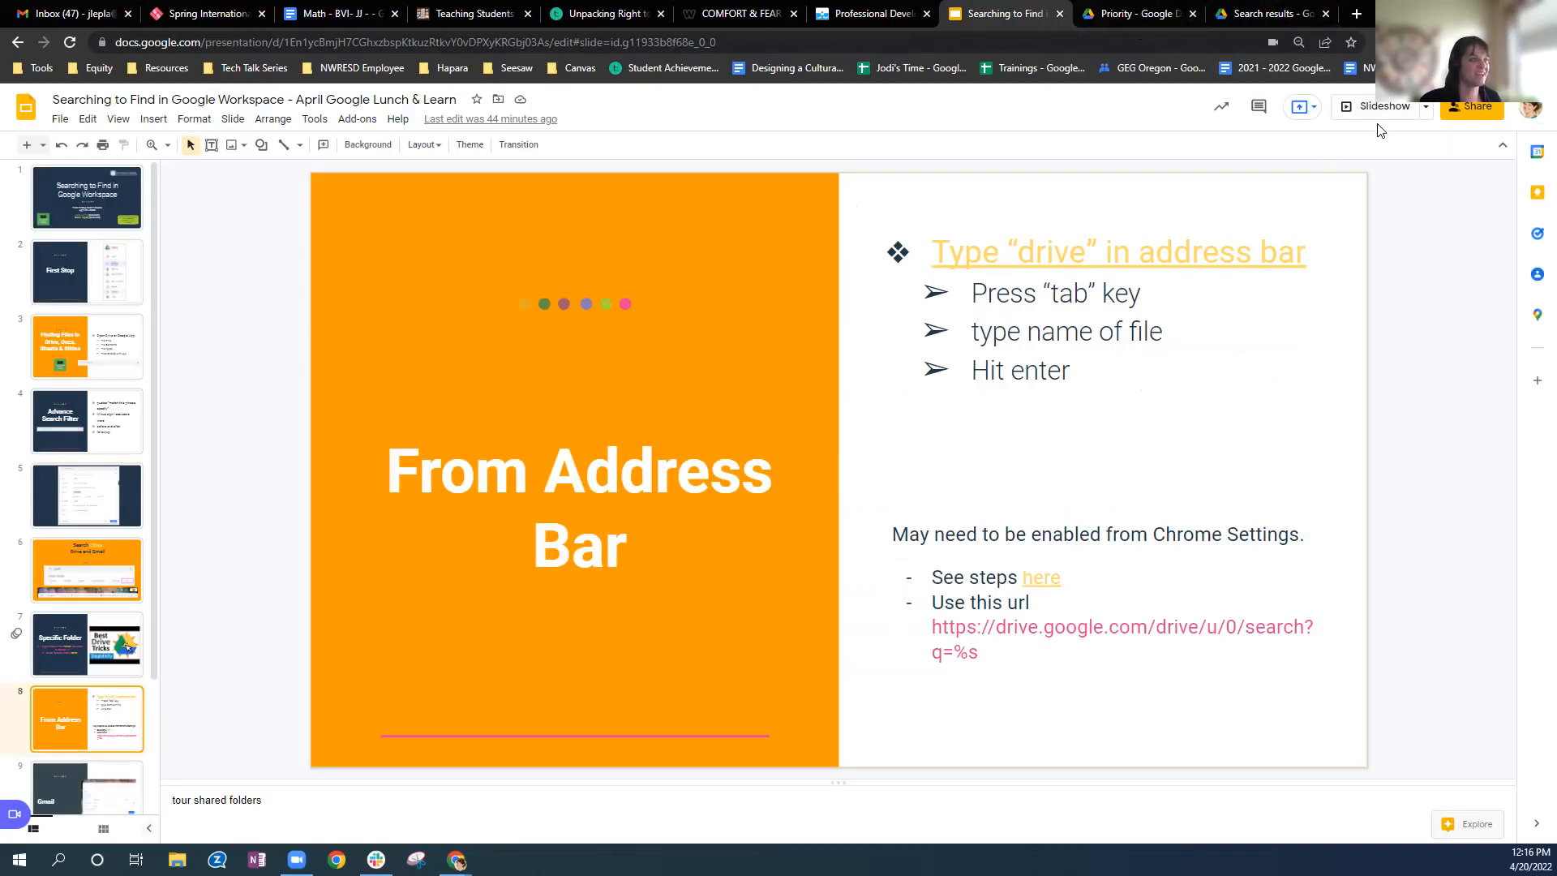
pyautogui.moveTo(1380, 106)
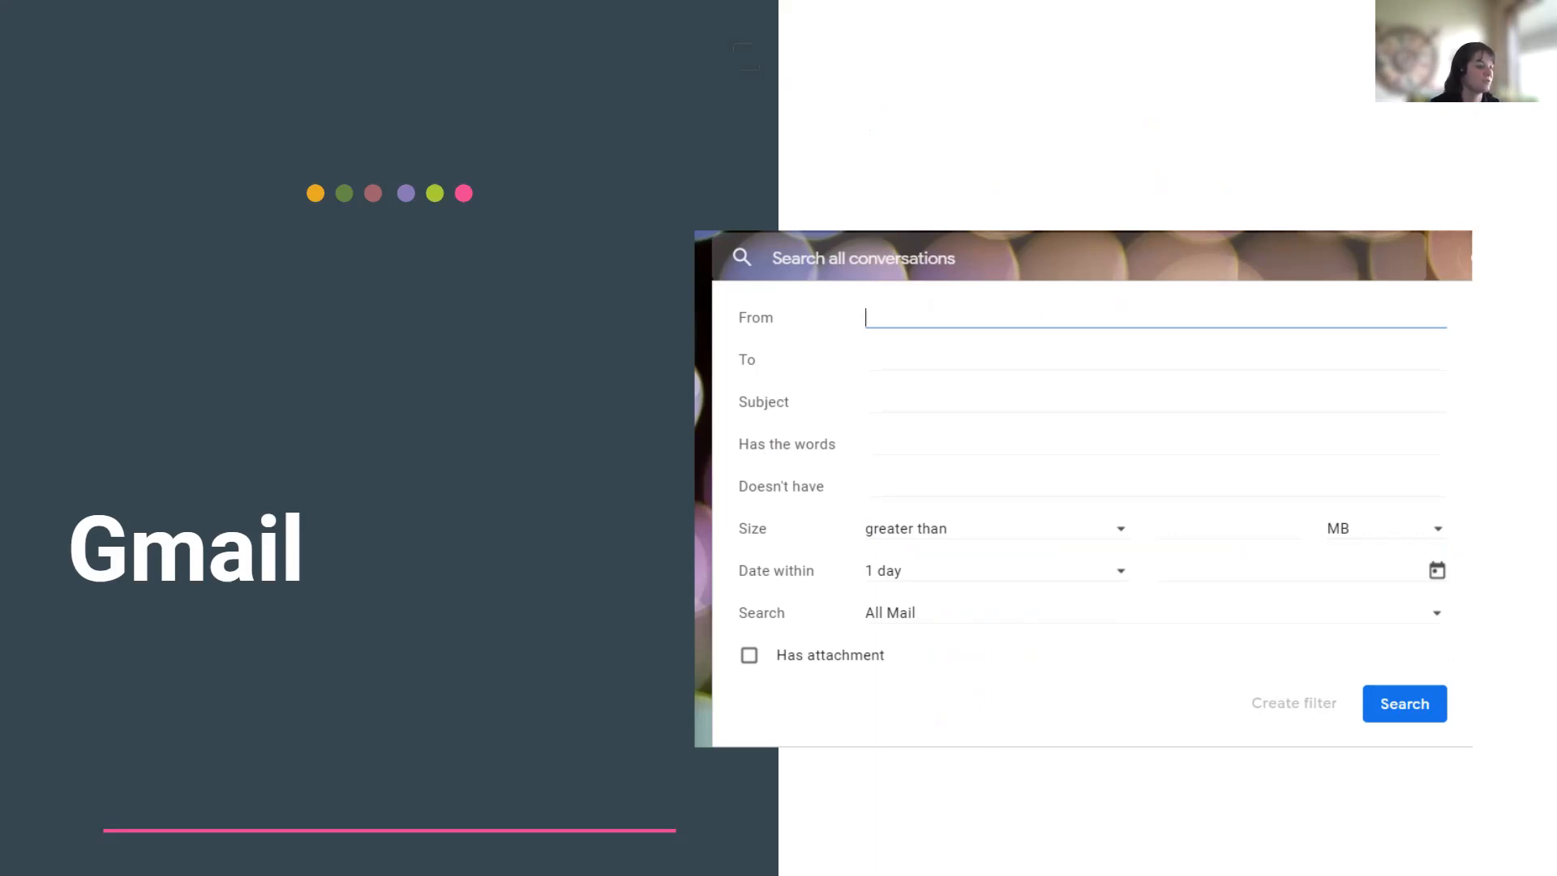
pyautogui.moveTo(757, 452)
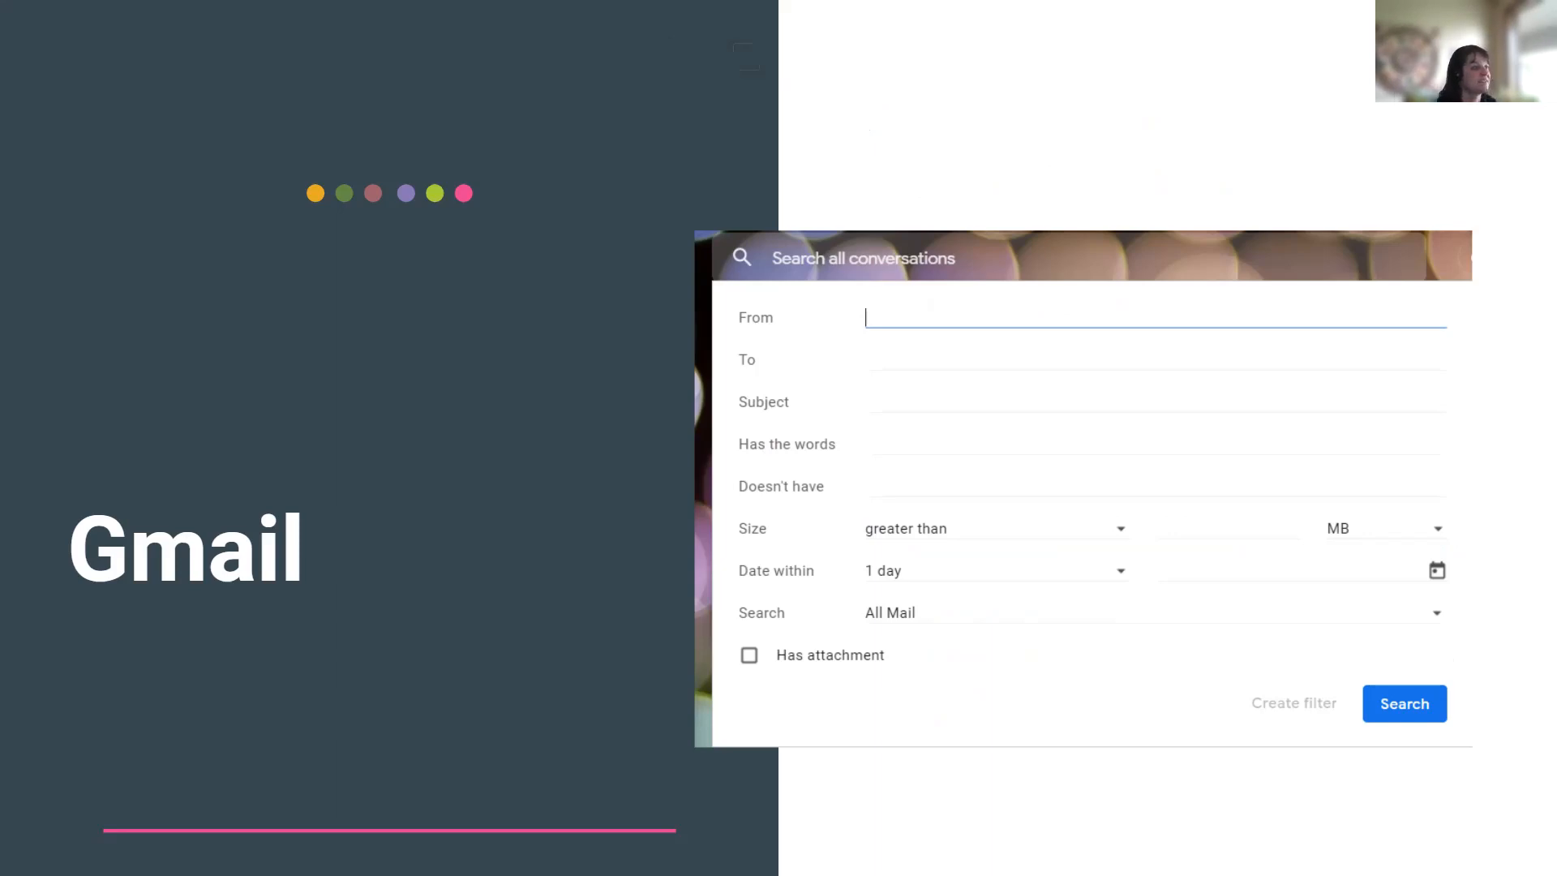
pyautogui.moveTo(717, 499)
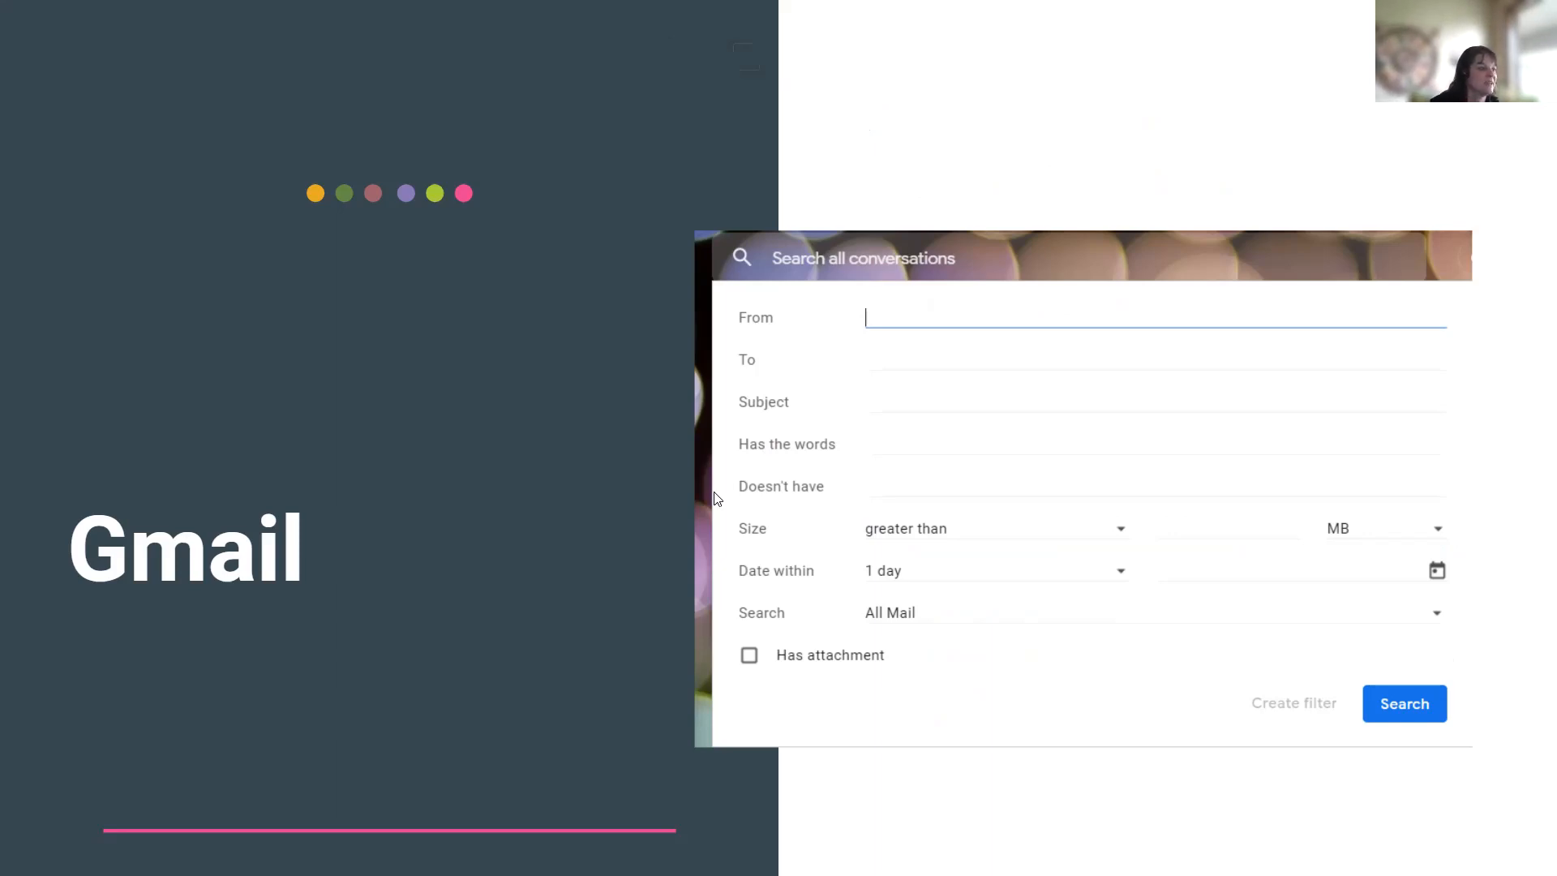
pyautogui.moveTo(1013, 599)
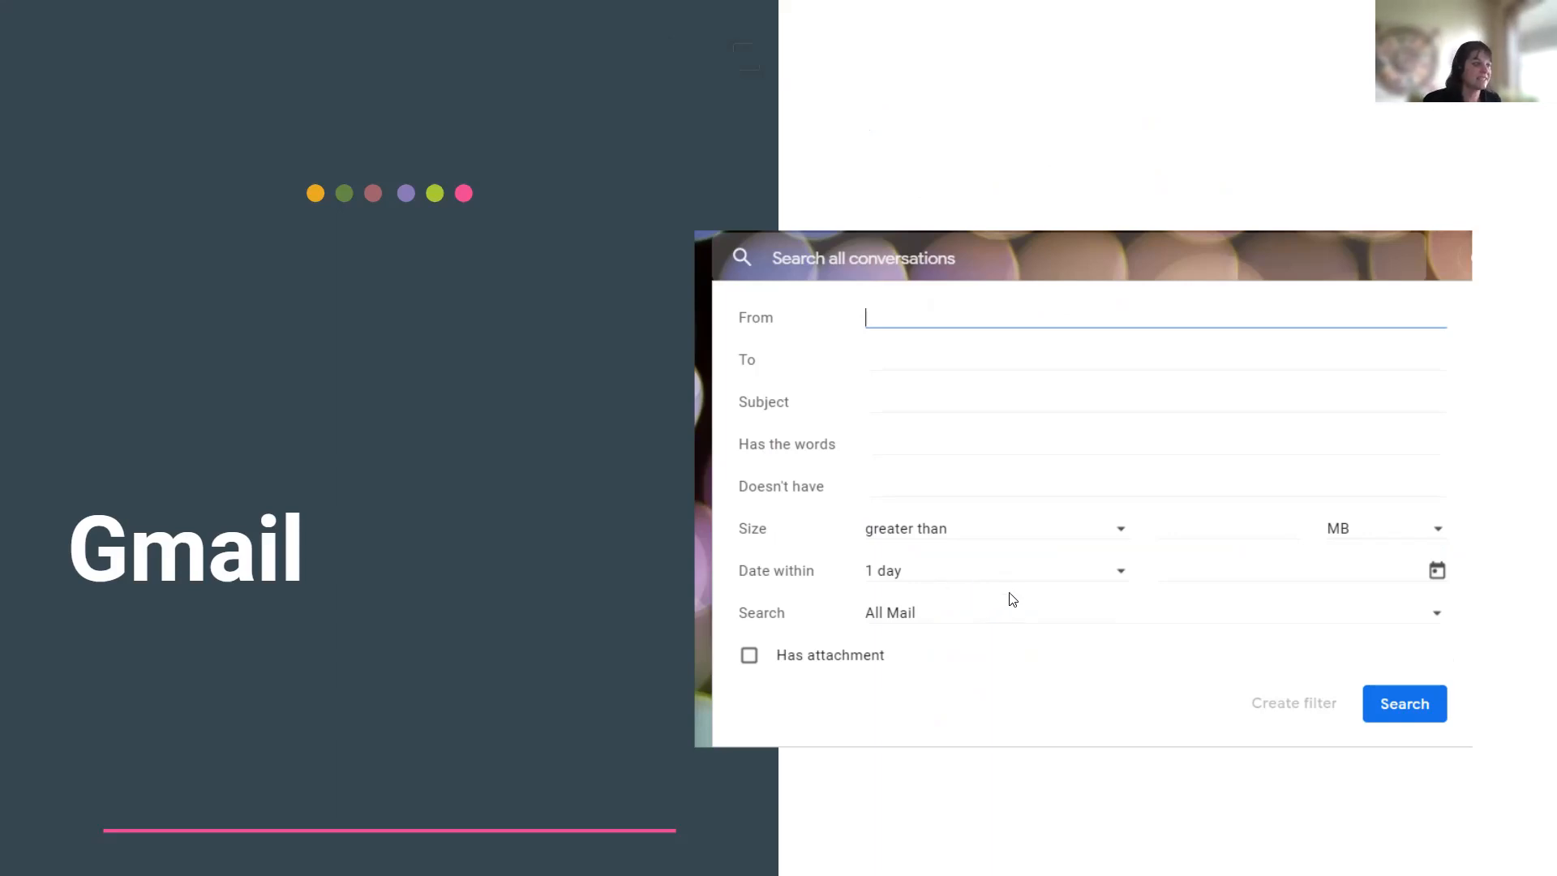
pyautogui.moveTo(920, 641)
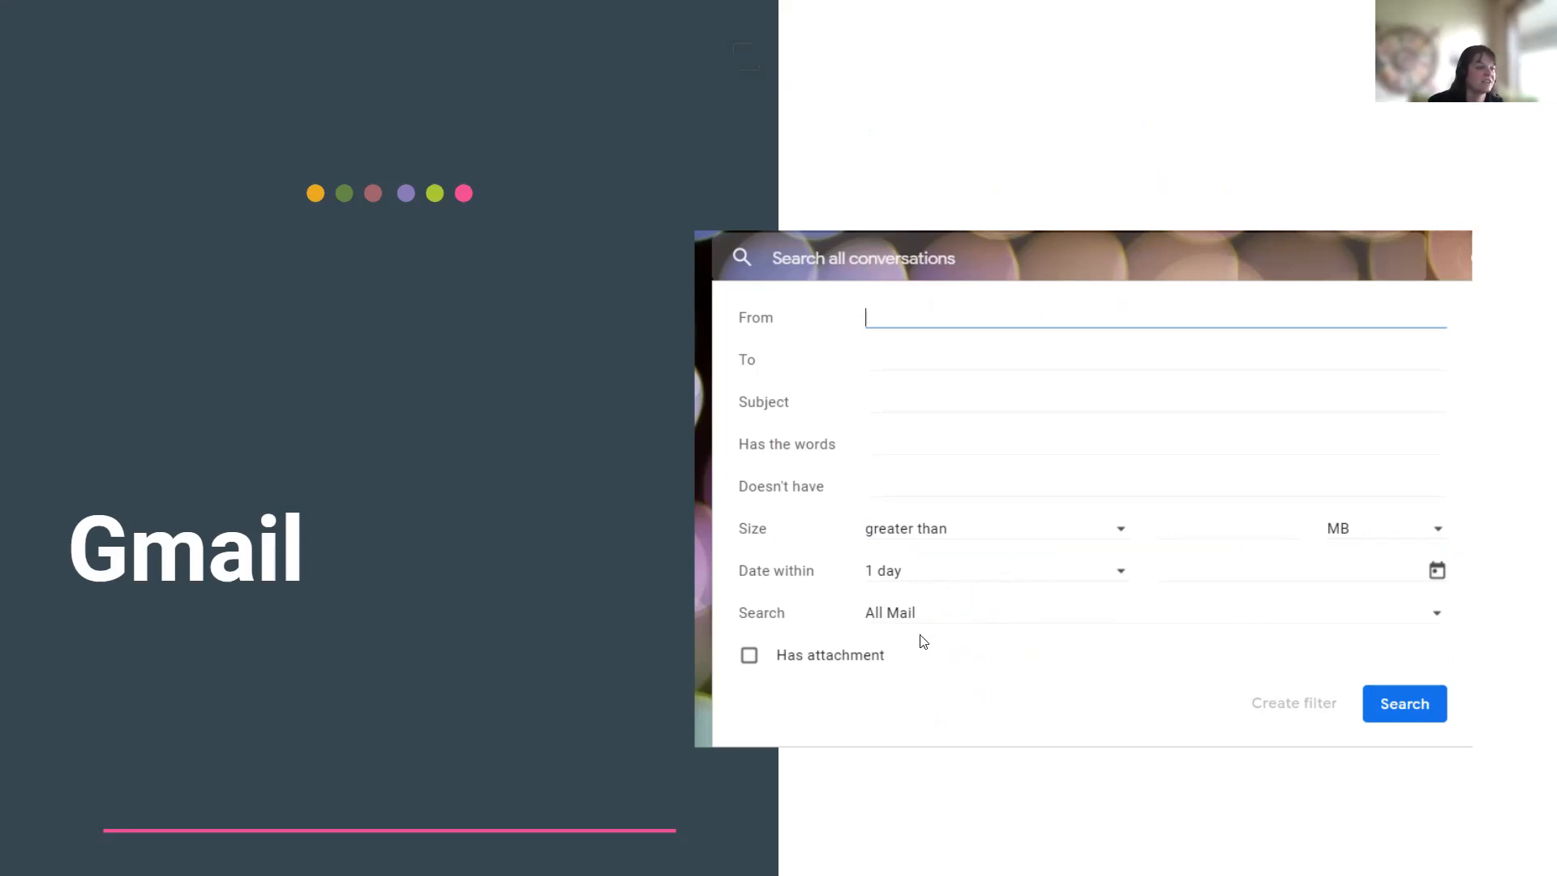
pyautogui.moveTo(904, 628)
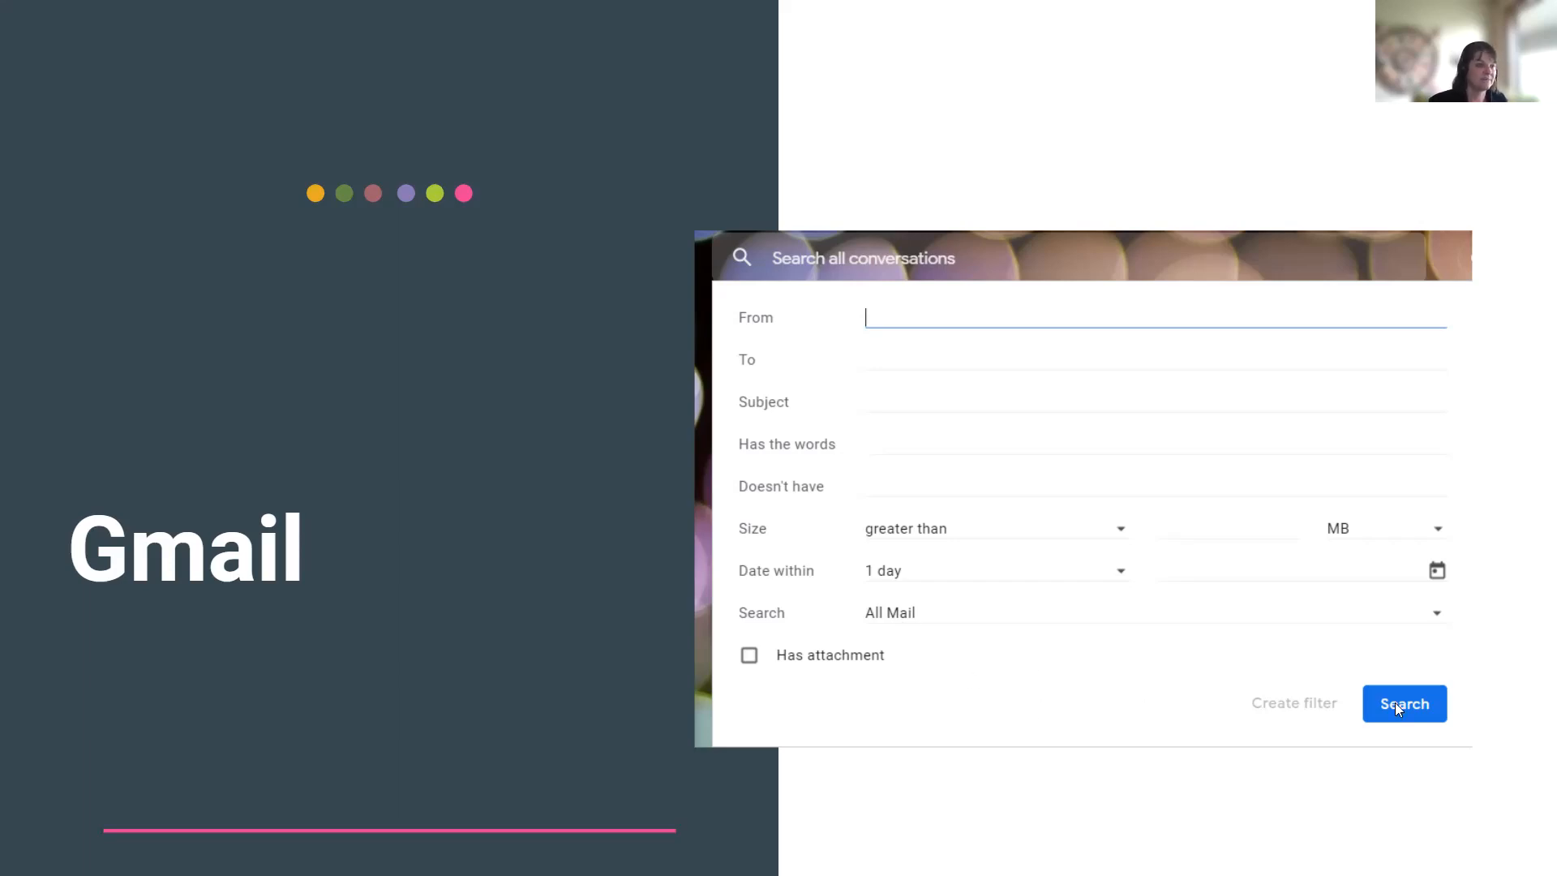
pyautogui.moveTo(974, 678)
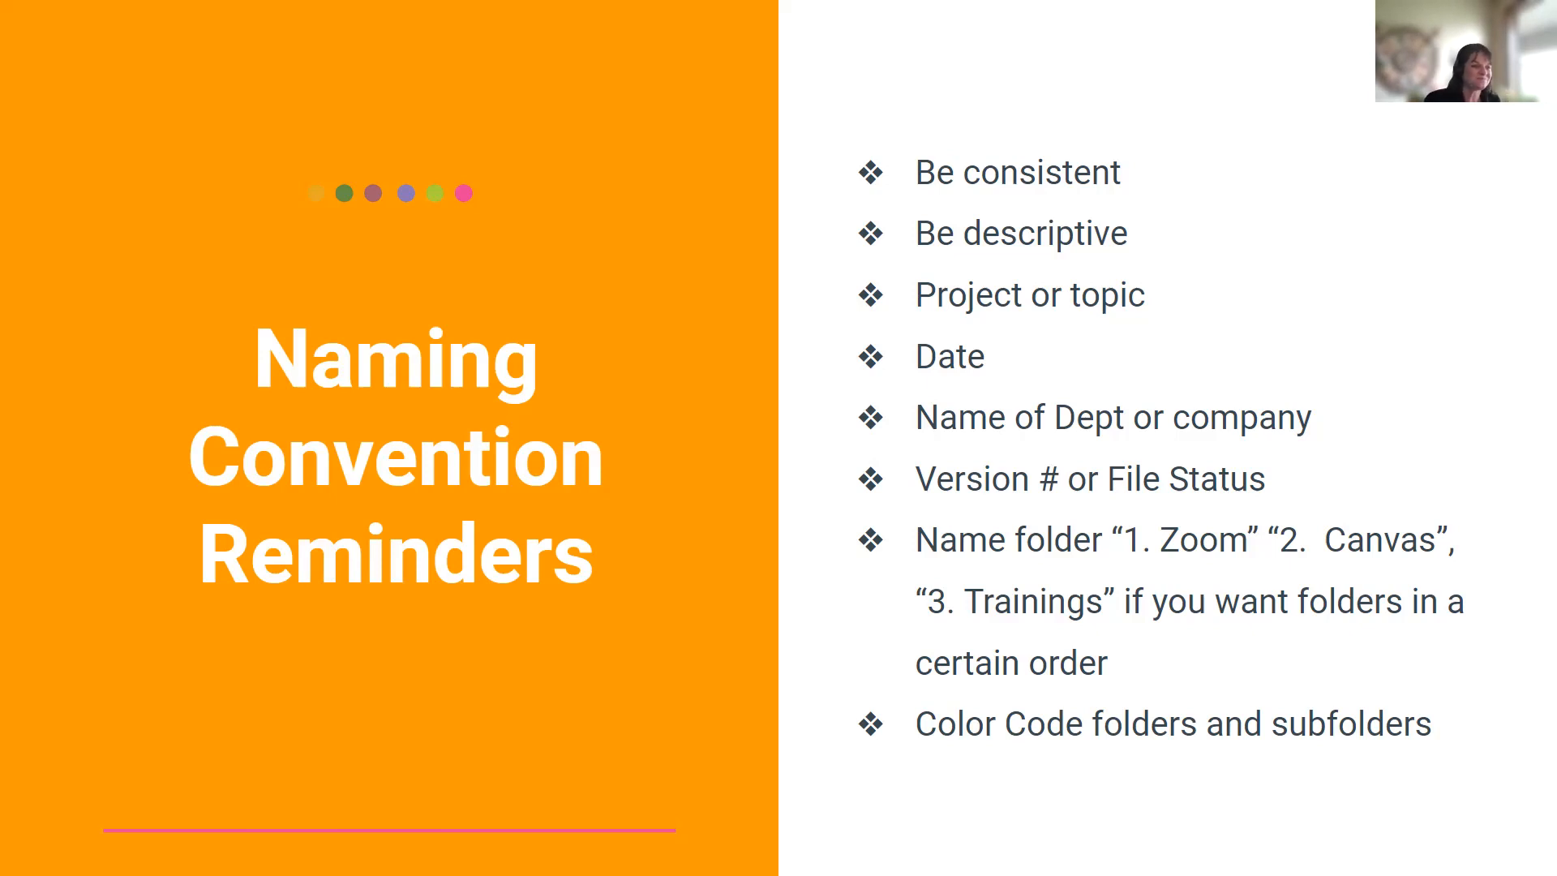
pyautogui.moveTo(176, 778)
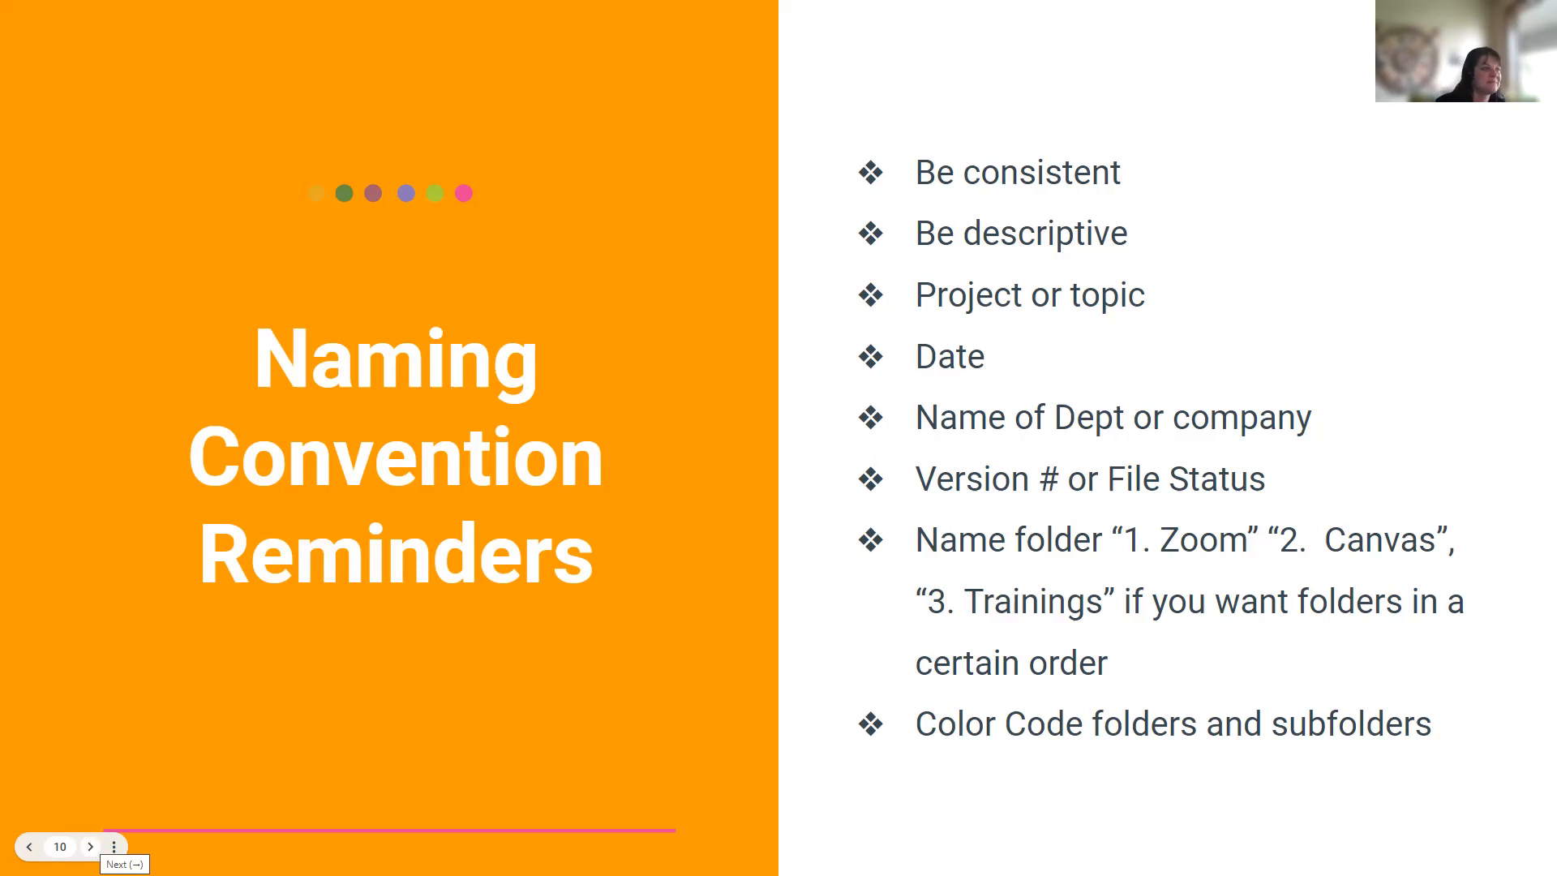
# - Advance to the closing 'Upcoming events' and 'Thank you!' slide 11
pyautogui.click(87, 846)
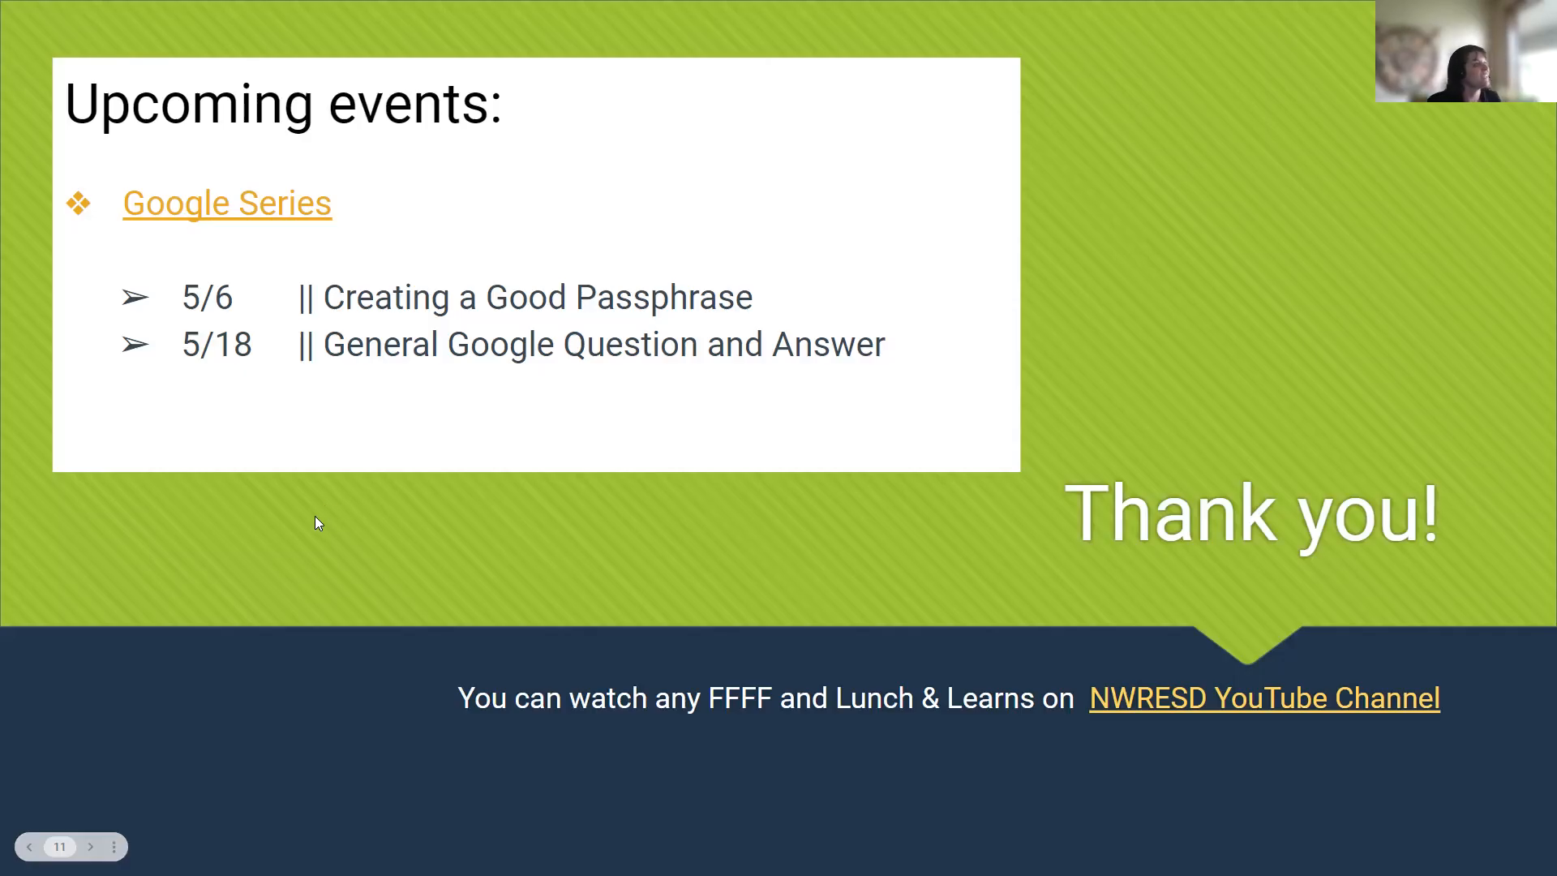